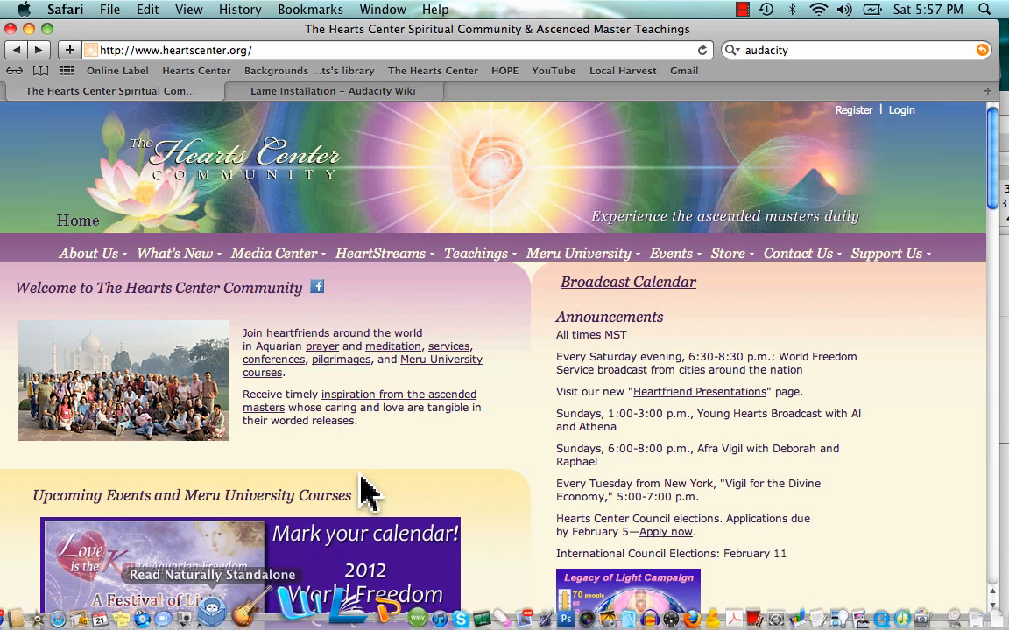
mouse_move(662, 179)
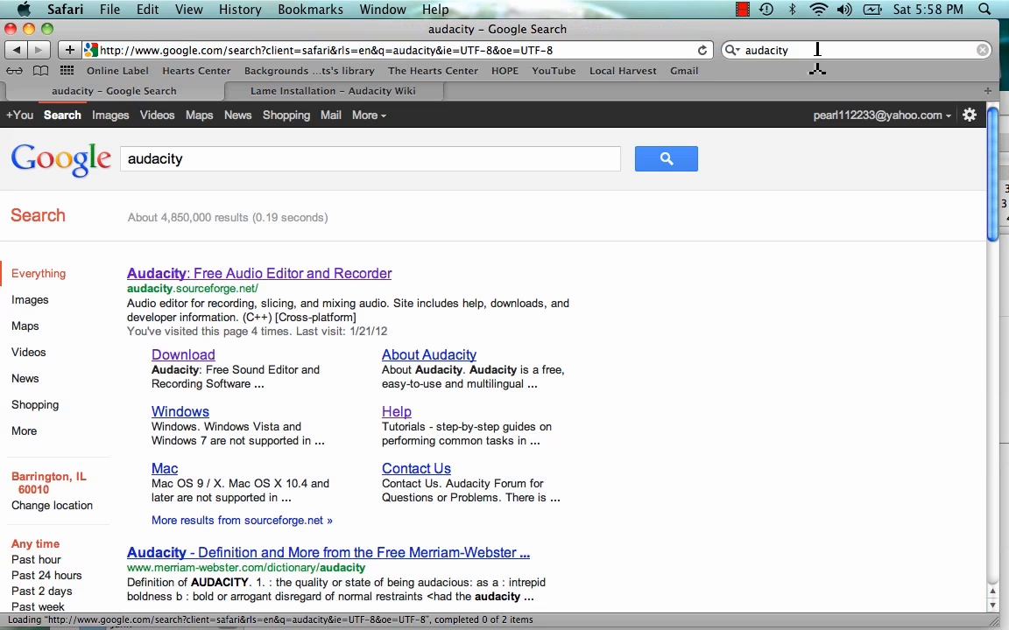
Step: Open the official Audacity site from the Google results for 'audacity'
left_click(259, 273)
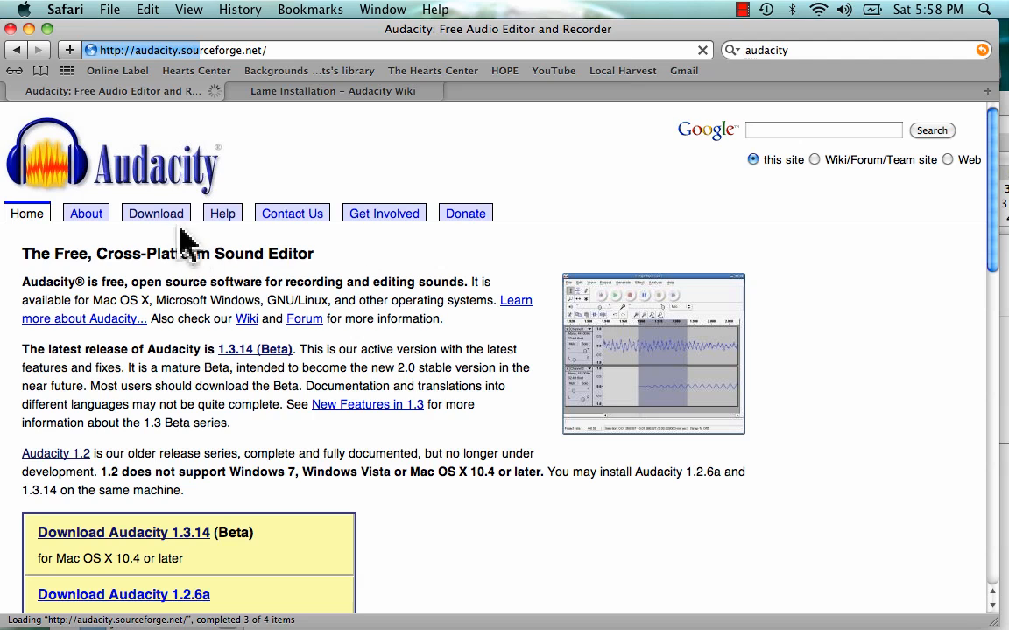
Step: Go to the Download page, choose Mac OS X under the 1.3 beta series, and reach the Optional Downloads listing LAME
left_click(156, 214)
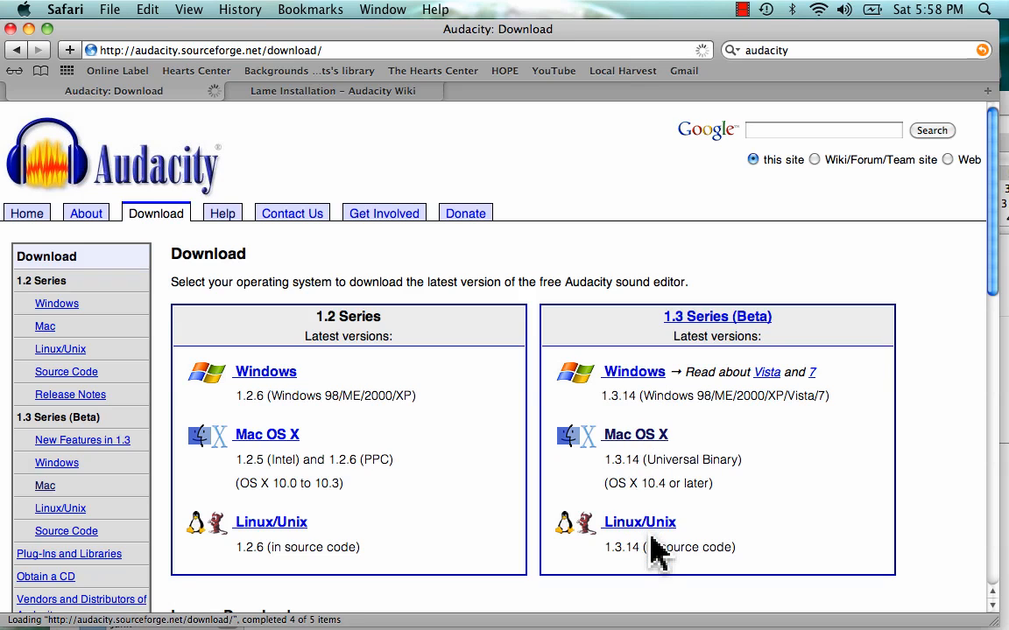
mouse_move(641, 447)
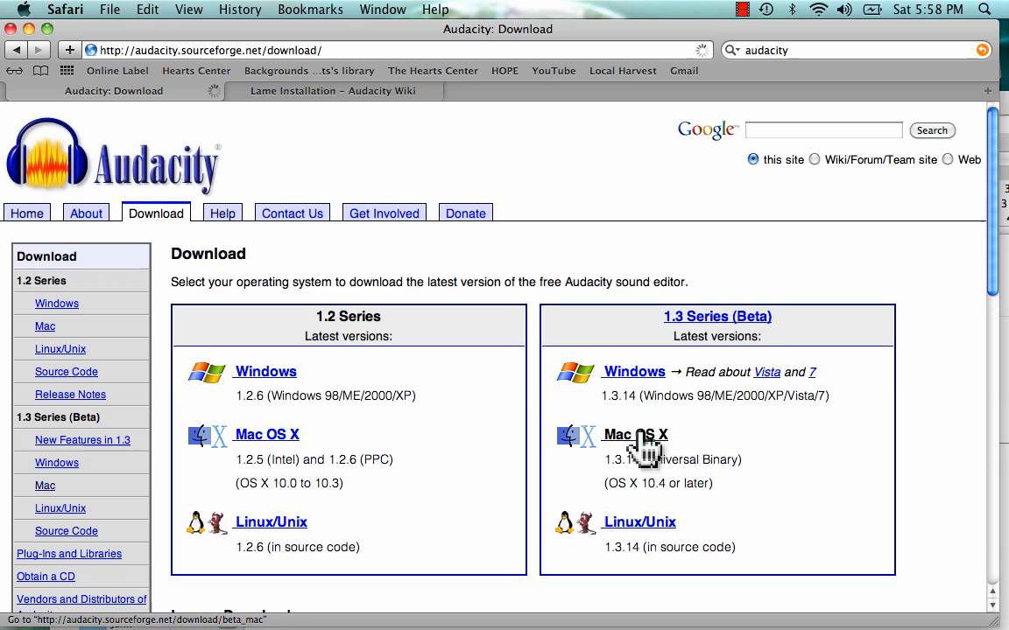
left_click(637, 435)
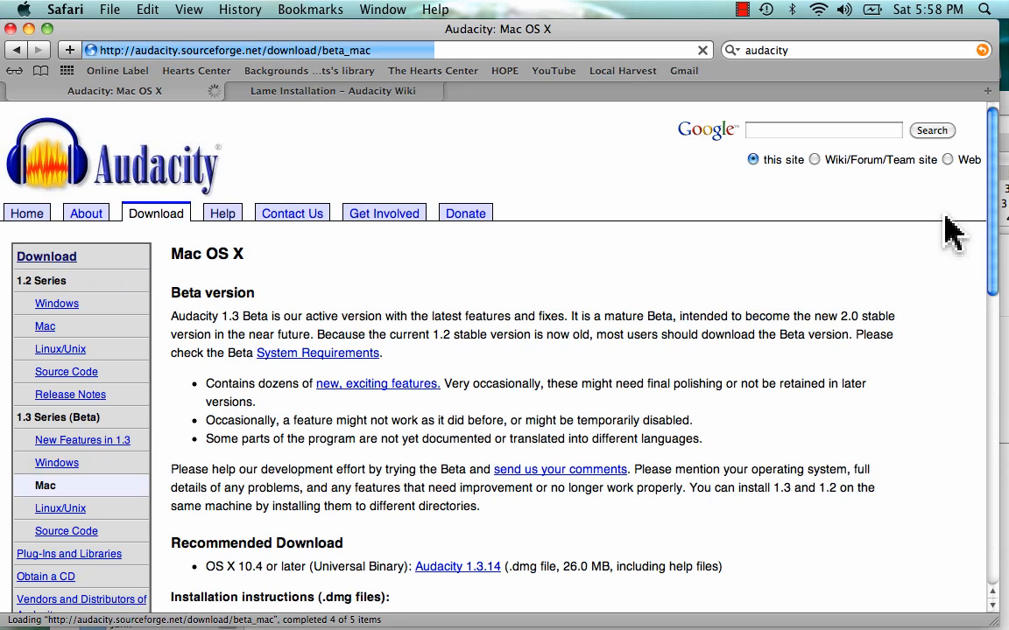
scroll("down", 3)
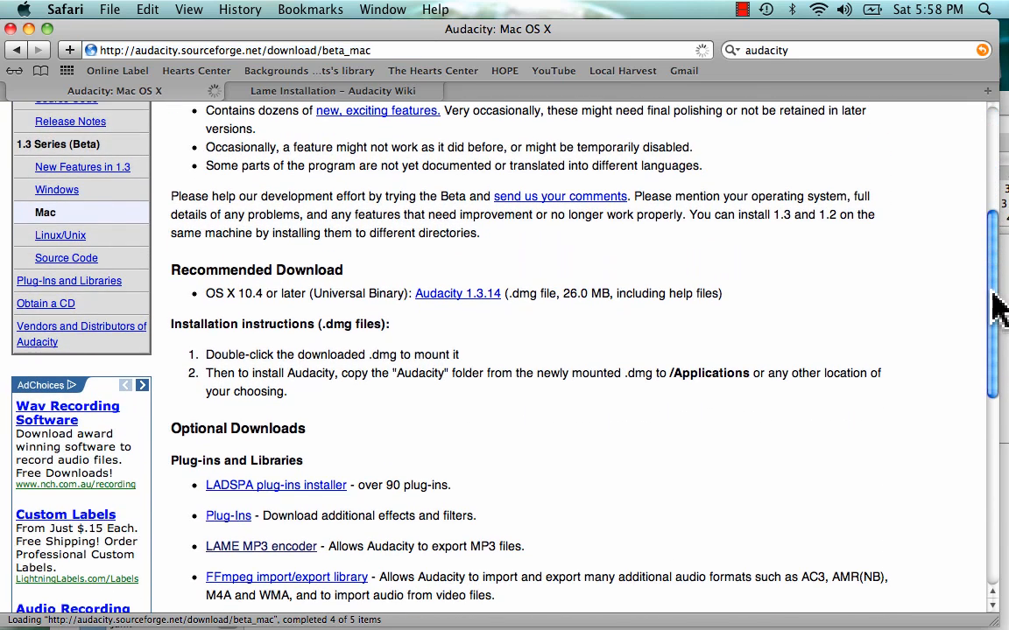
scroll("down", 3)
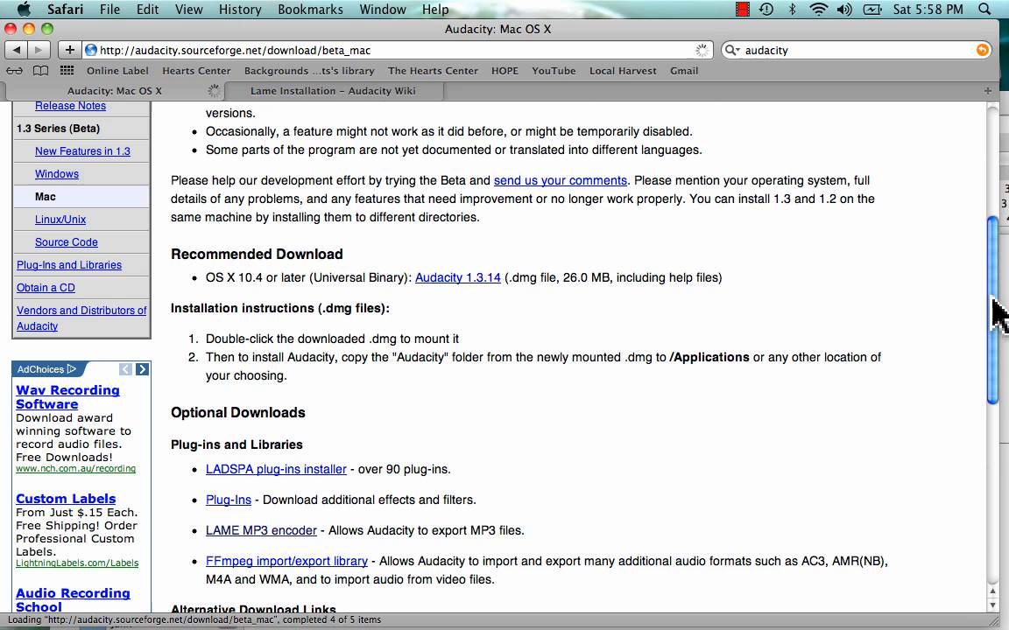
mouse_move(815, 613)
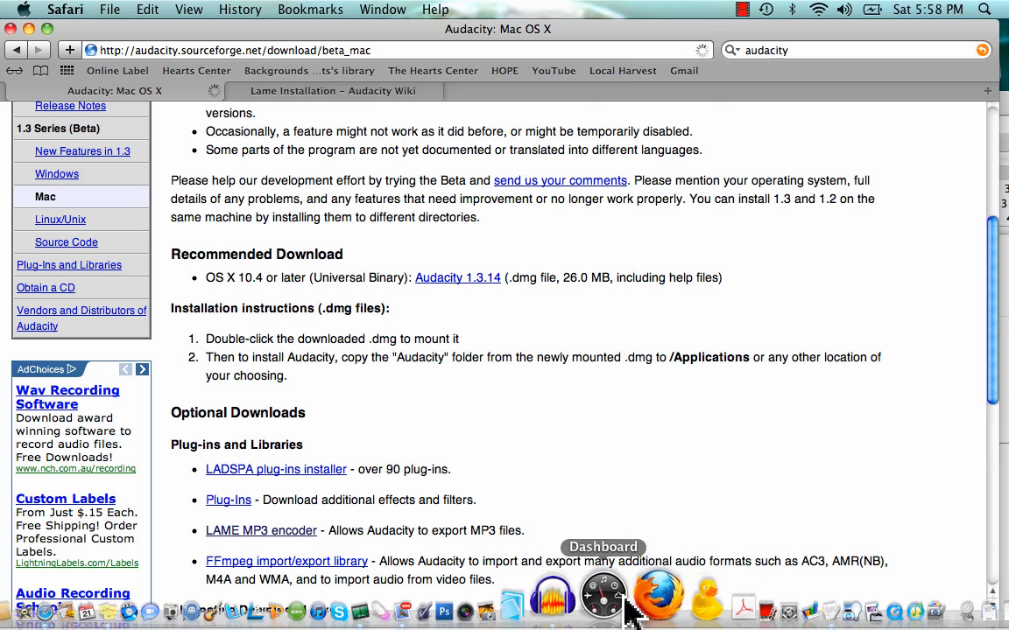
mouse_move(606, 610)
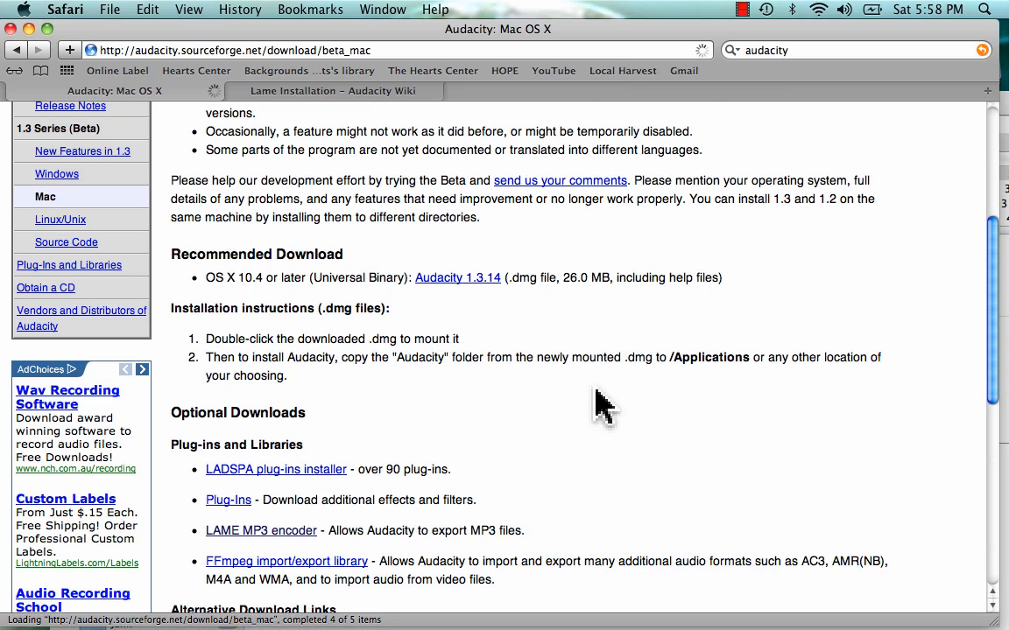
mouse_move(991, 235)
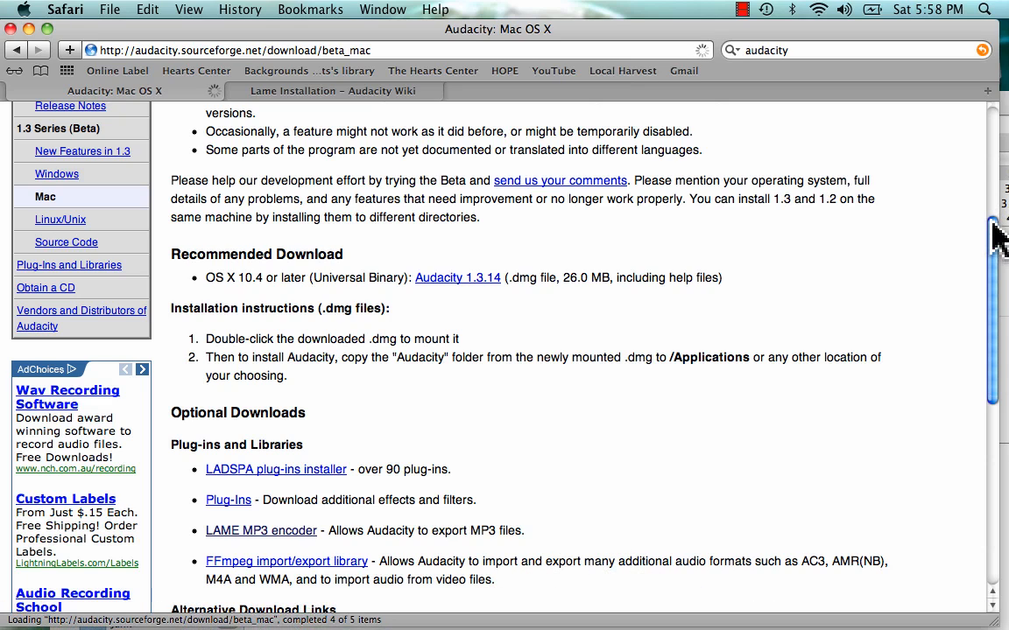
scroll("down", 3)
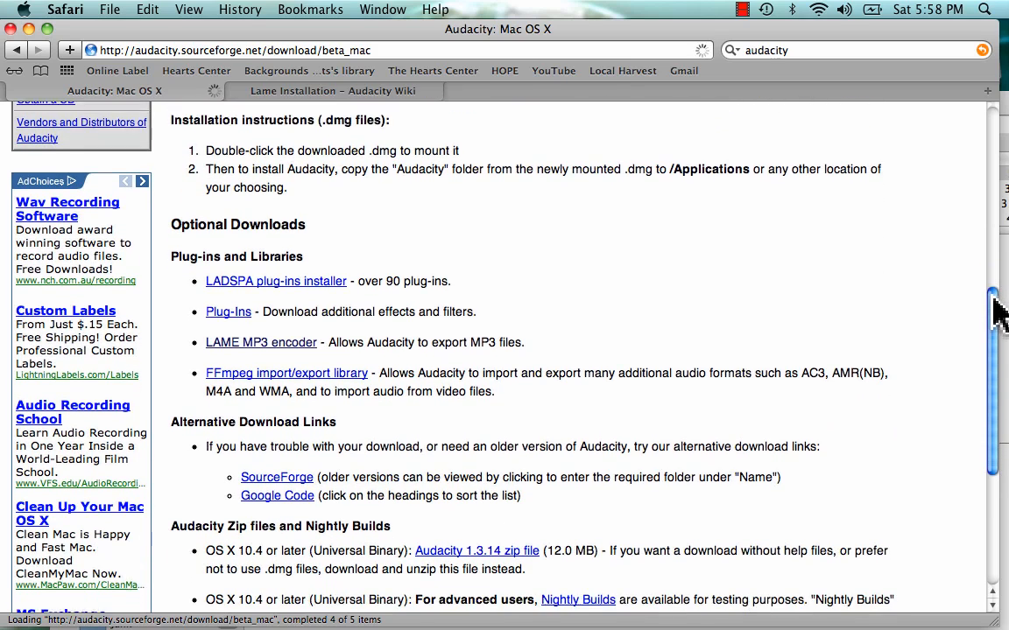
scroll("down", 3)
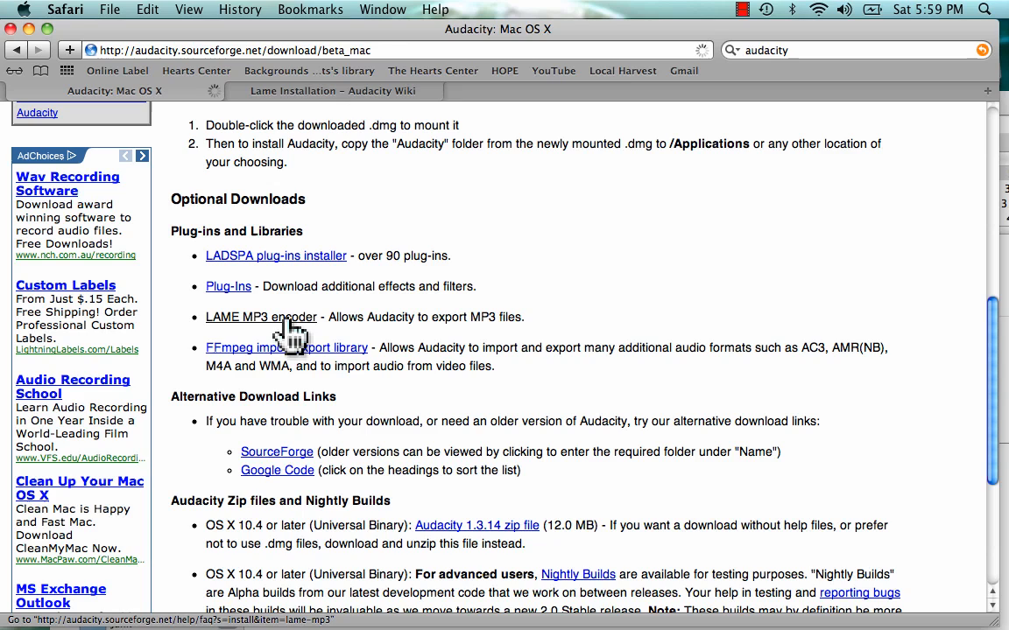
mouse_move(242, 342)
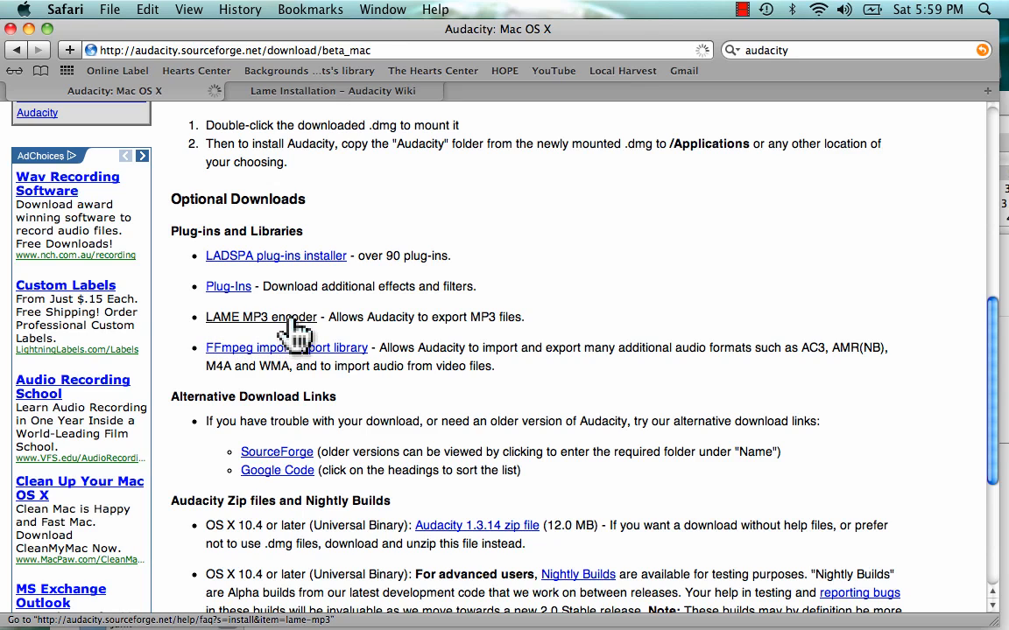
Step: Follow the LAME FAQ to the LAME binaries page and reach the Mac OS X Lame_Library .dmg link
left_click(261, 317)
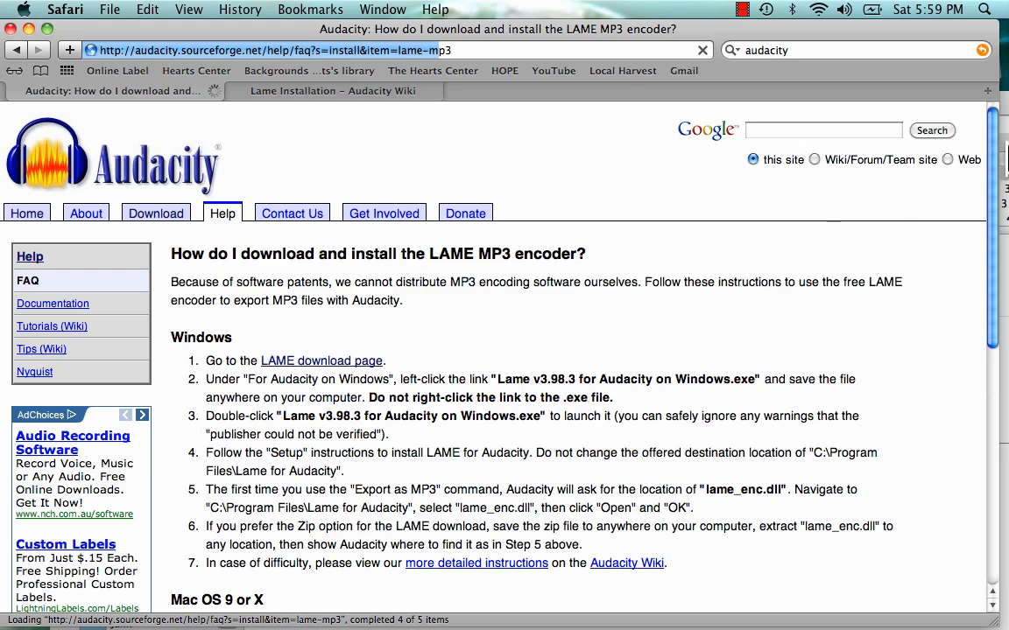
scroll("down", 3)
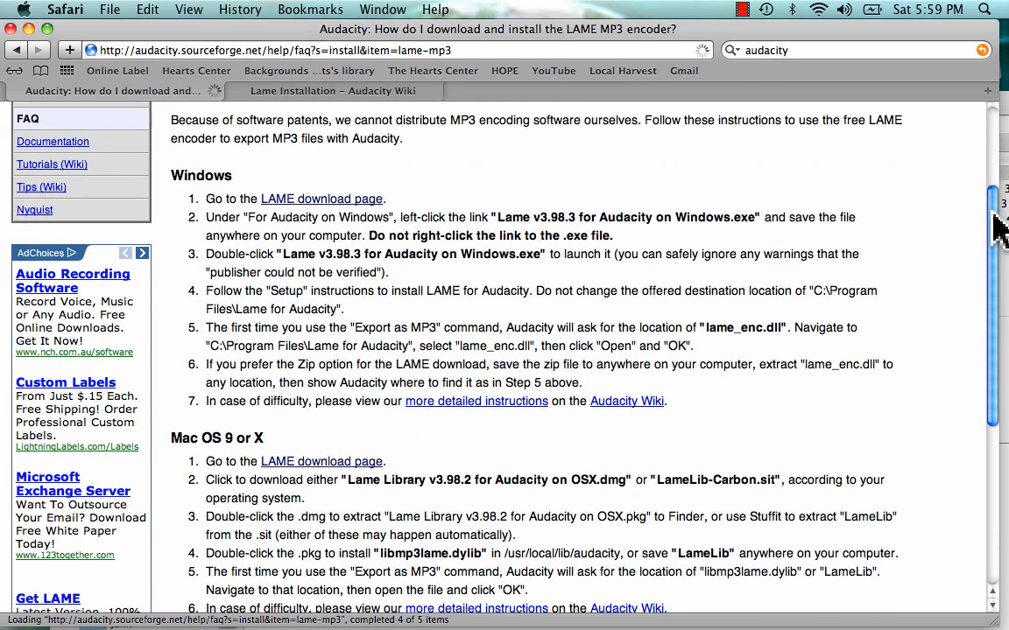
mouse_move(354, 238)
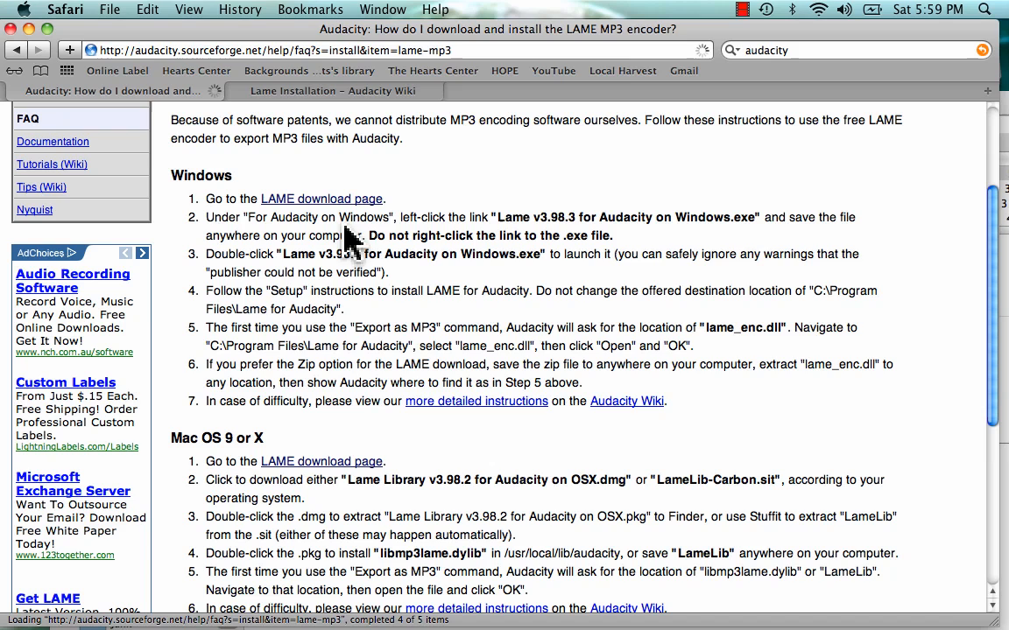
scroll("down", 3)
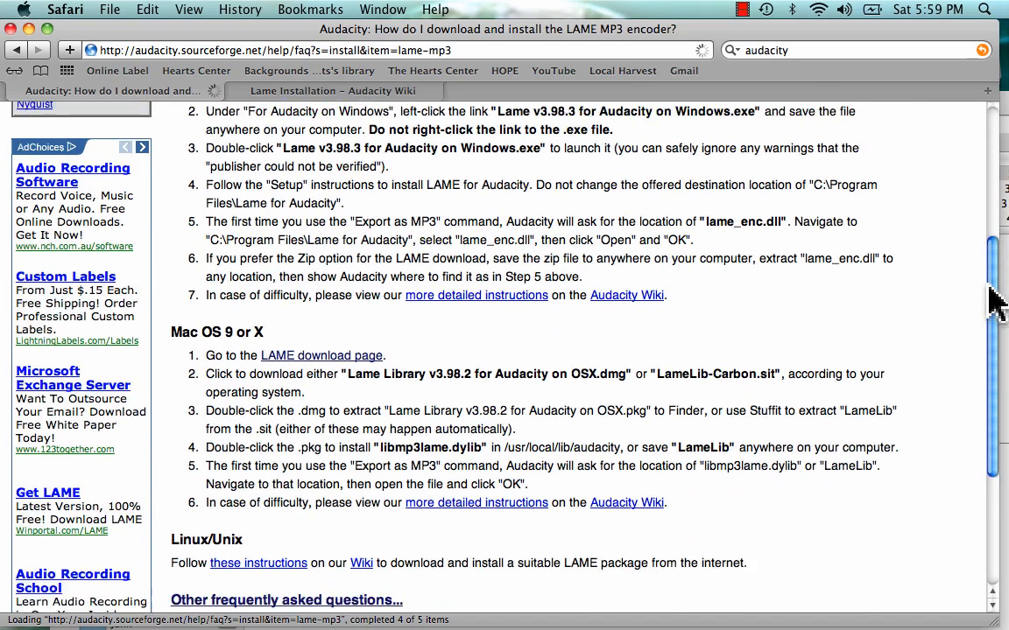
scroll("down", 3)
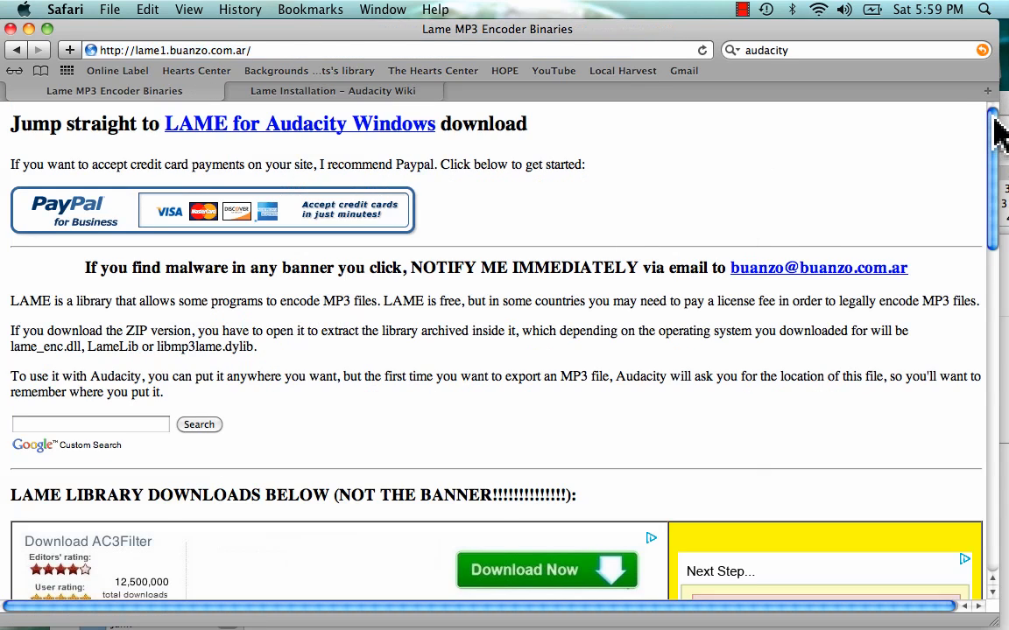
scroll("down", 3)
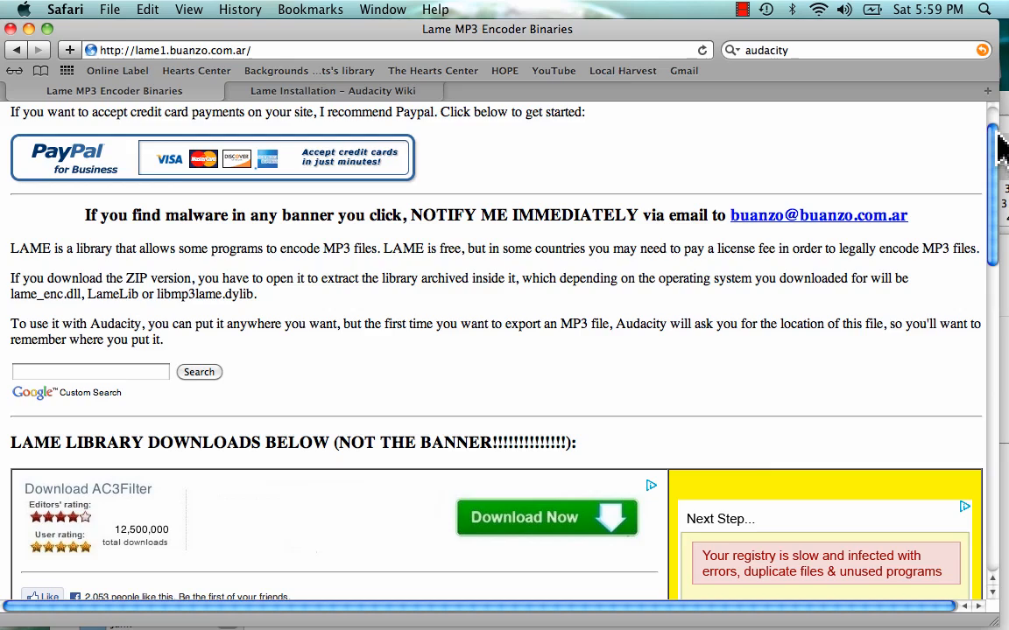
scroll("down", 3)
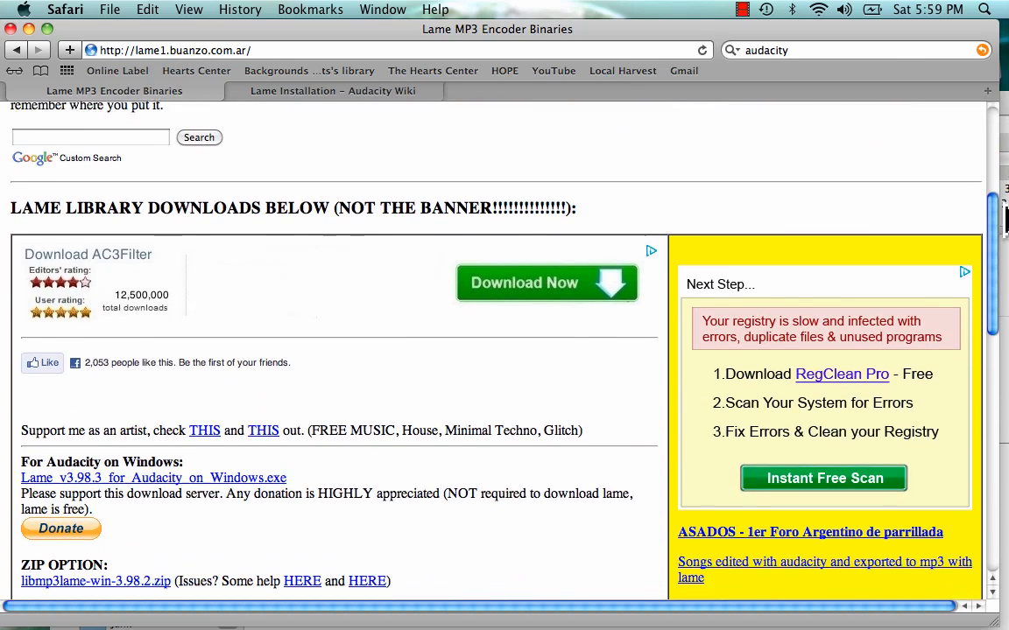
scroll("down", 3)
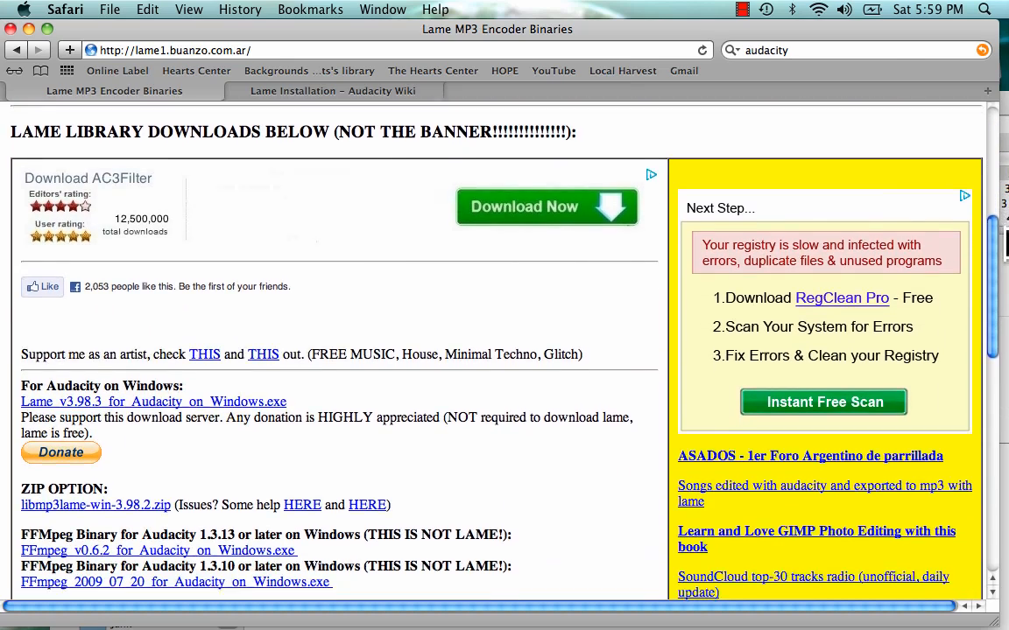
scroll("down", 3)
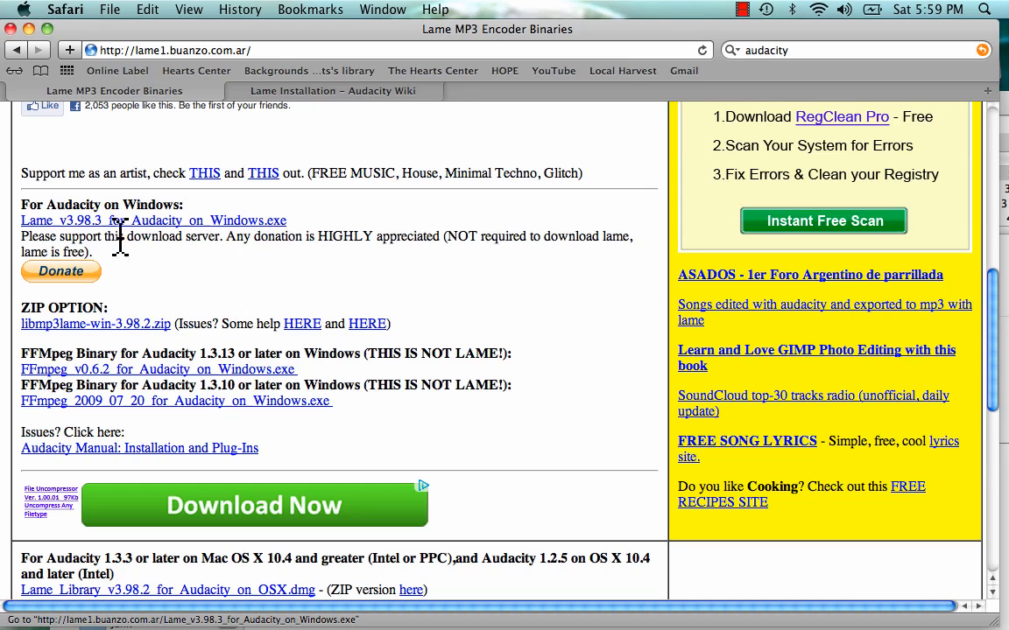
mouse_move(132, 228)
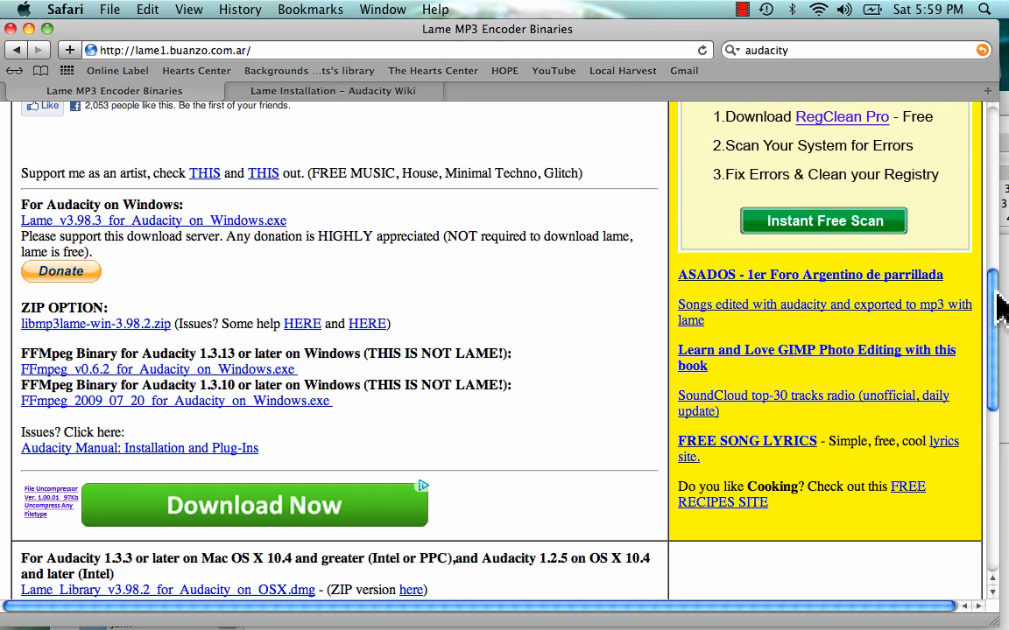
scroll("down", 3)
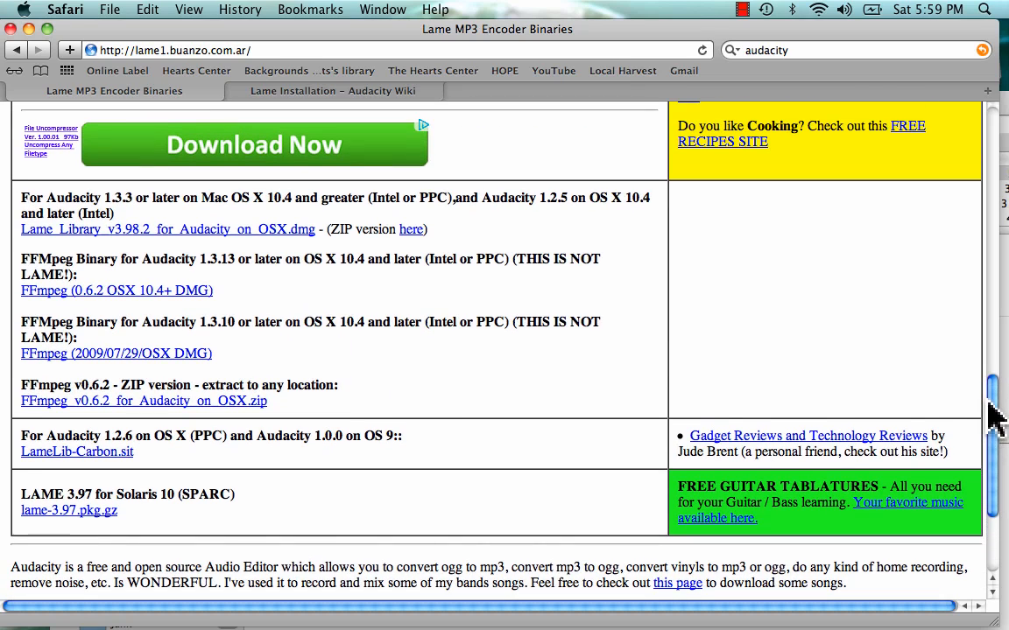
mouse_move(140, 242)
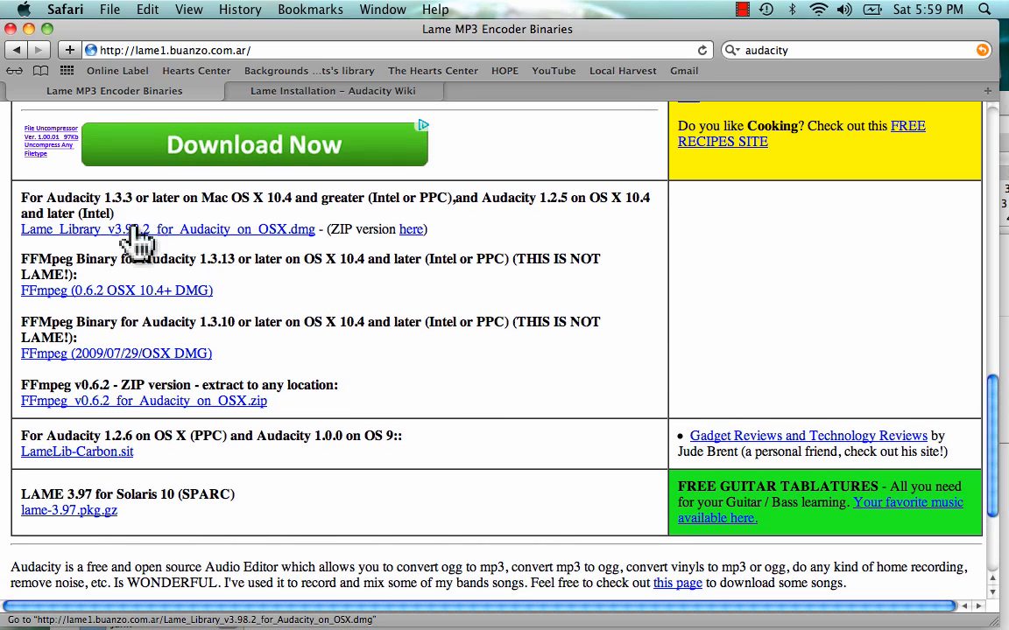
mouse_move(189, 227)
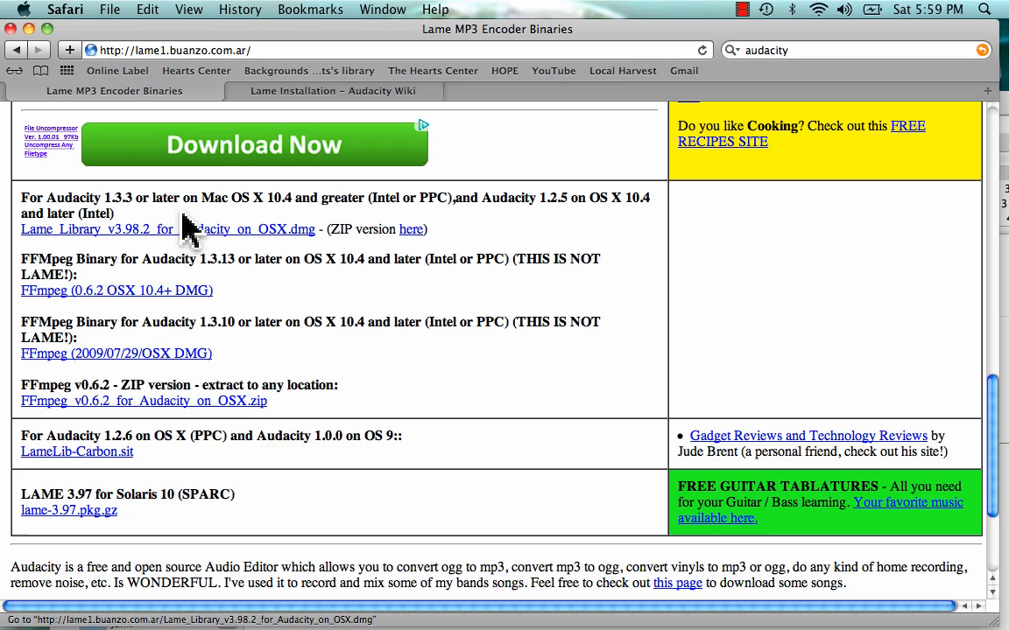
mouse_move(228, 229)
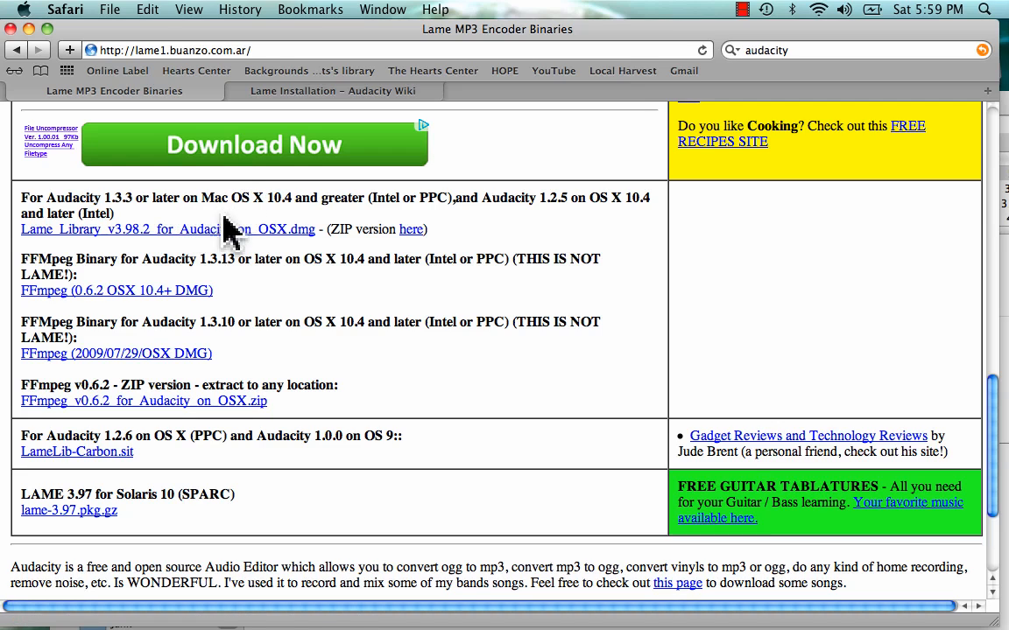
mouse_move(210, 245)
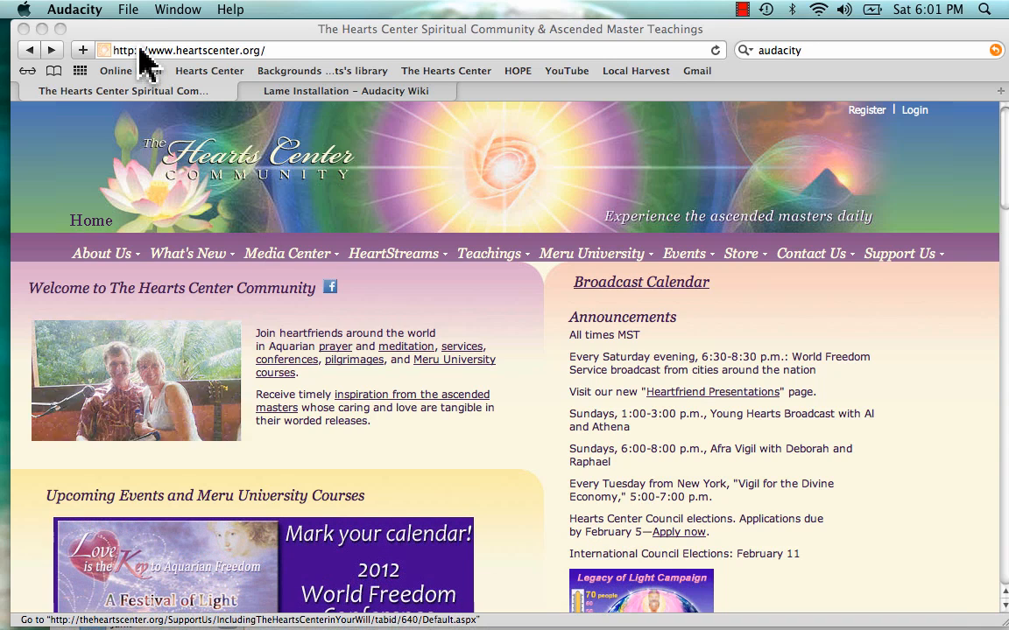
Step: Launch Audacity and record about 17 seconds of speech from the internal microphone, then stop
left_click(126, 10)
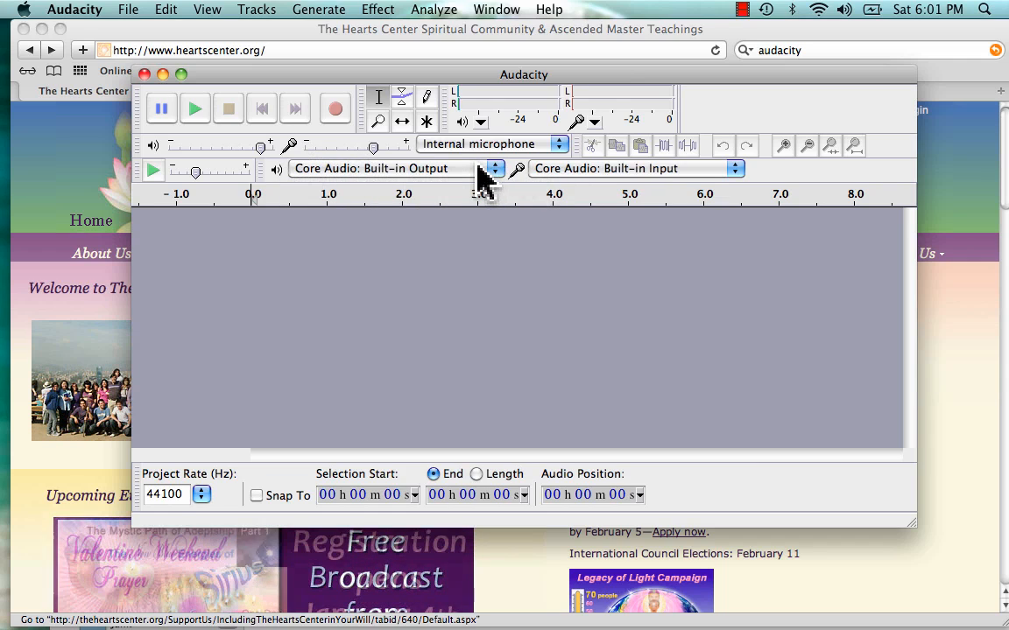
mouse_move(469, 184)
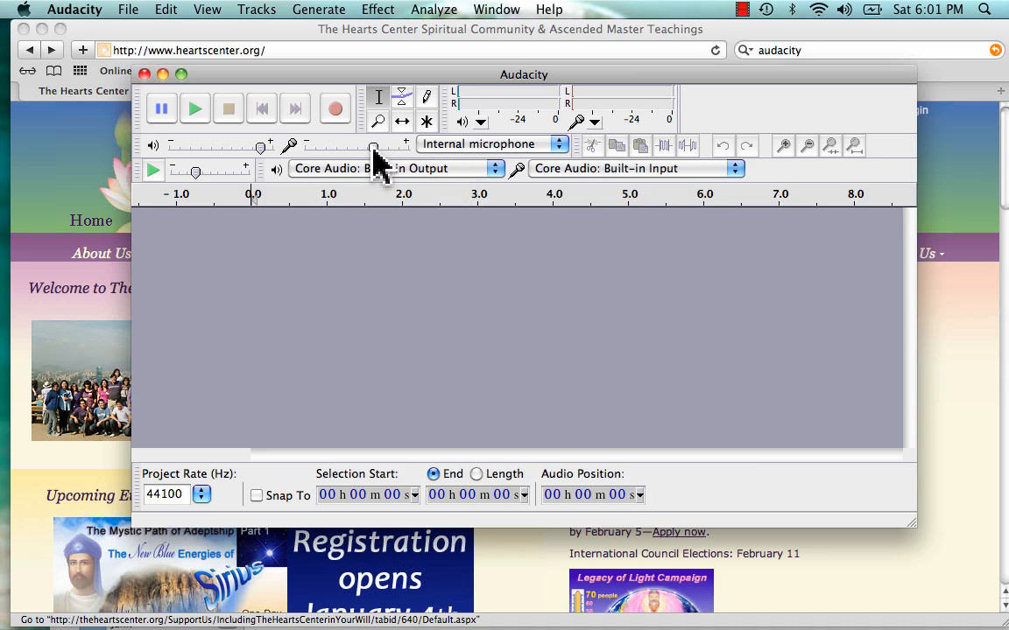
mouse_move(335, 109)
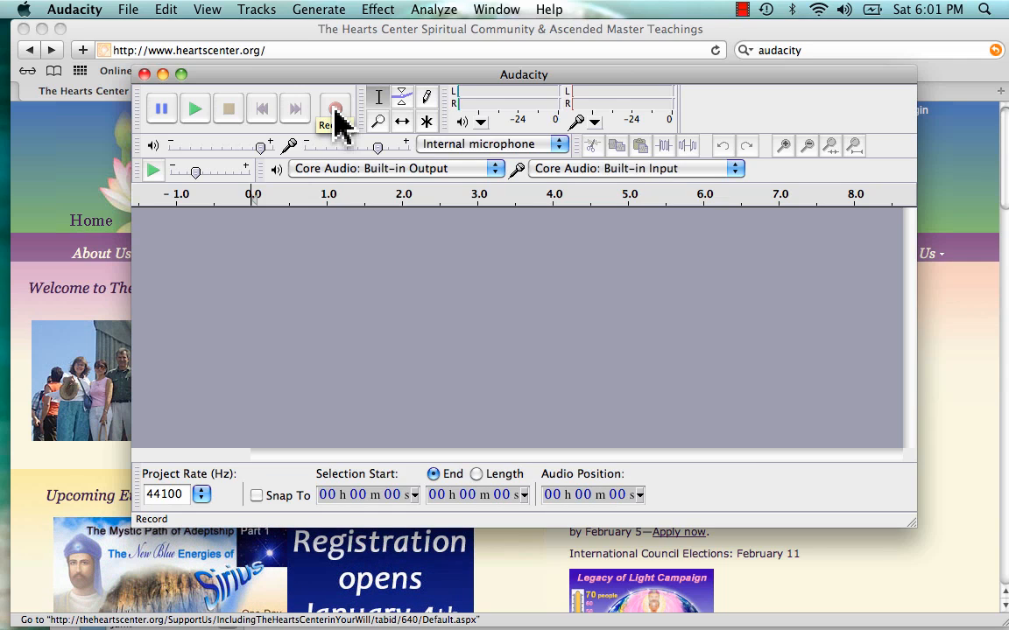
left_click(334, 109)
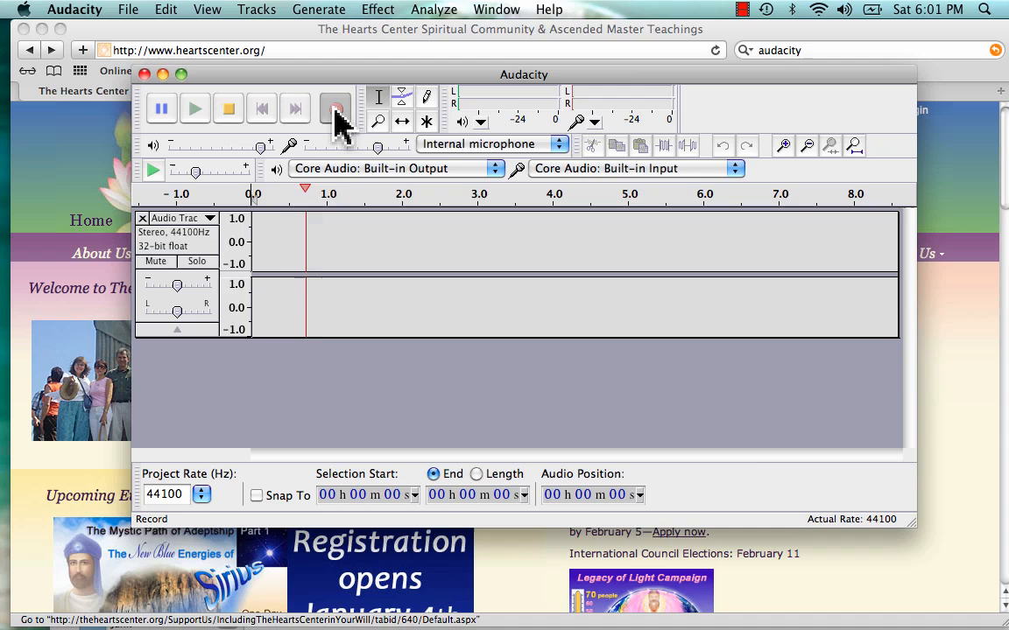
left_click(333, 109)
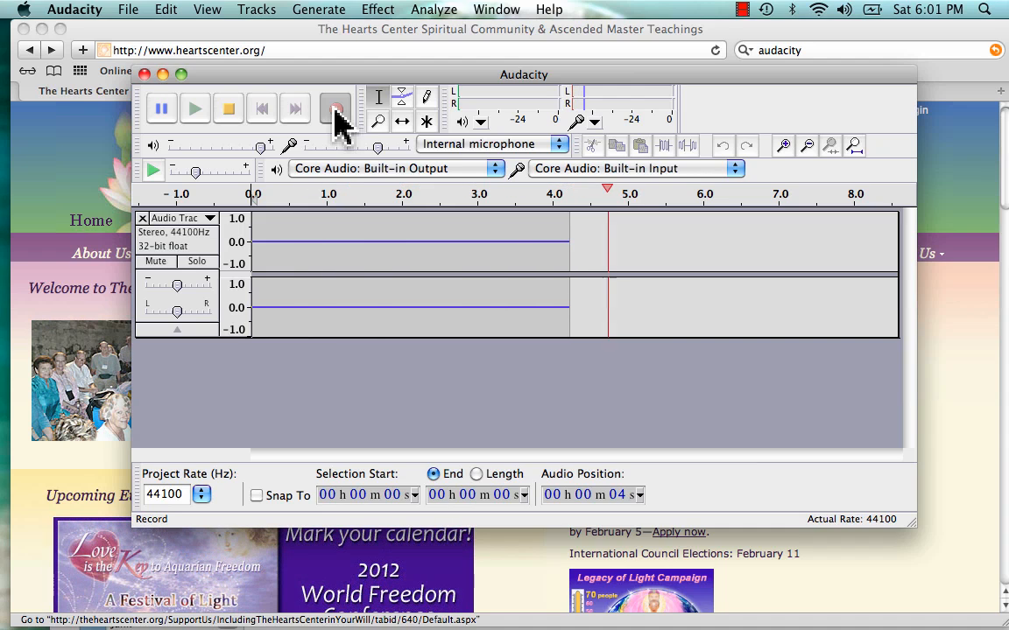
left_click(333, 108)
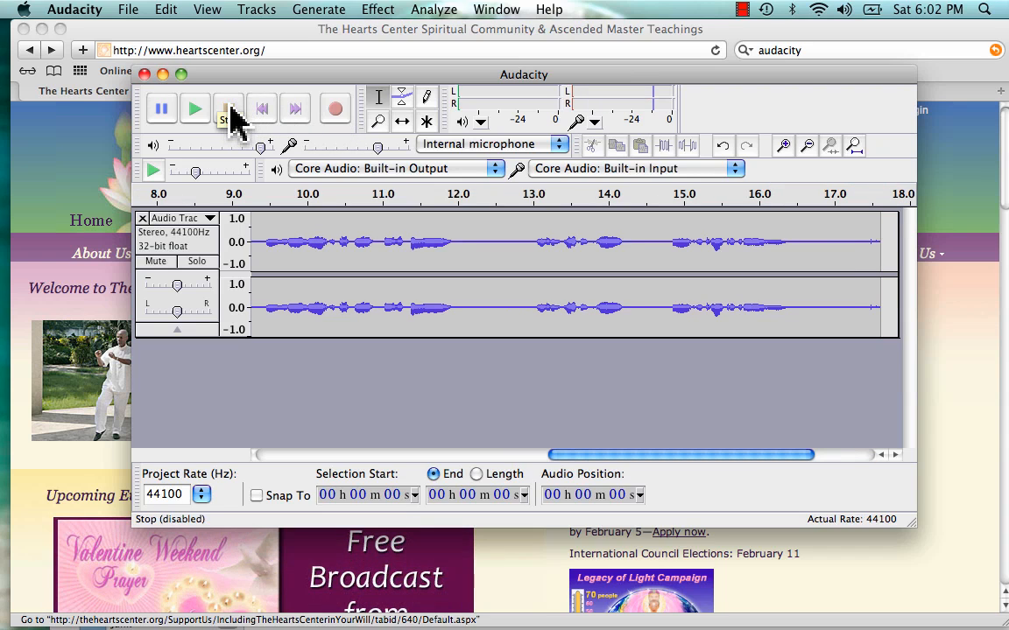
Step: Skip the playback position back to the start of the recorded track
left_click(227, 109)
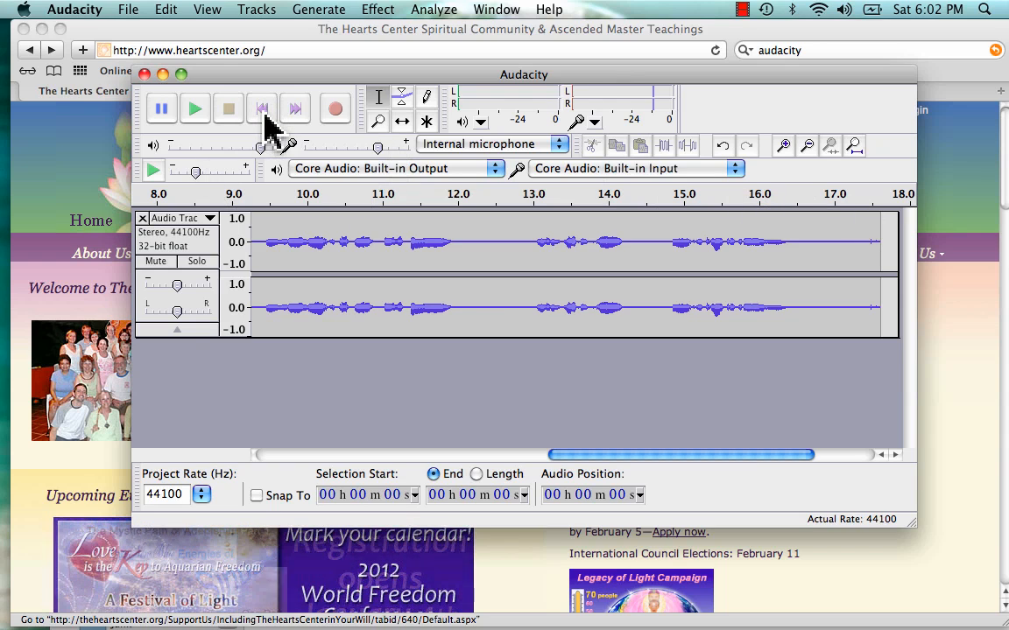
left_click(261, 109)
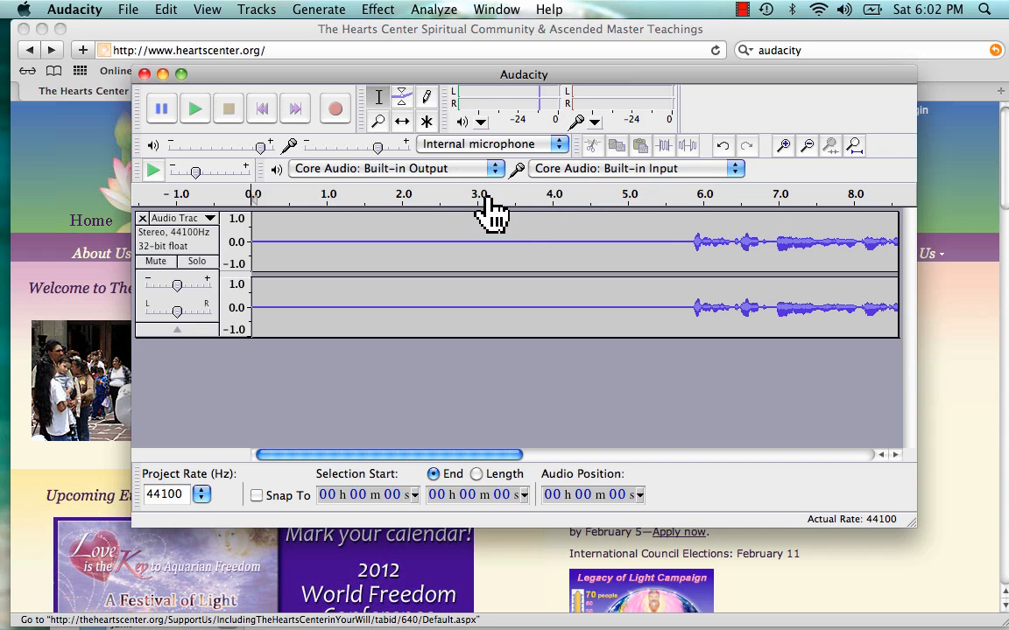
Step: Play through the track from about 3 seconds and select the audio around 11–13 seconds for removal
left_click(491, 242)
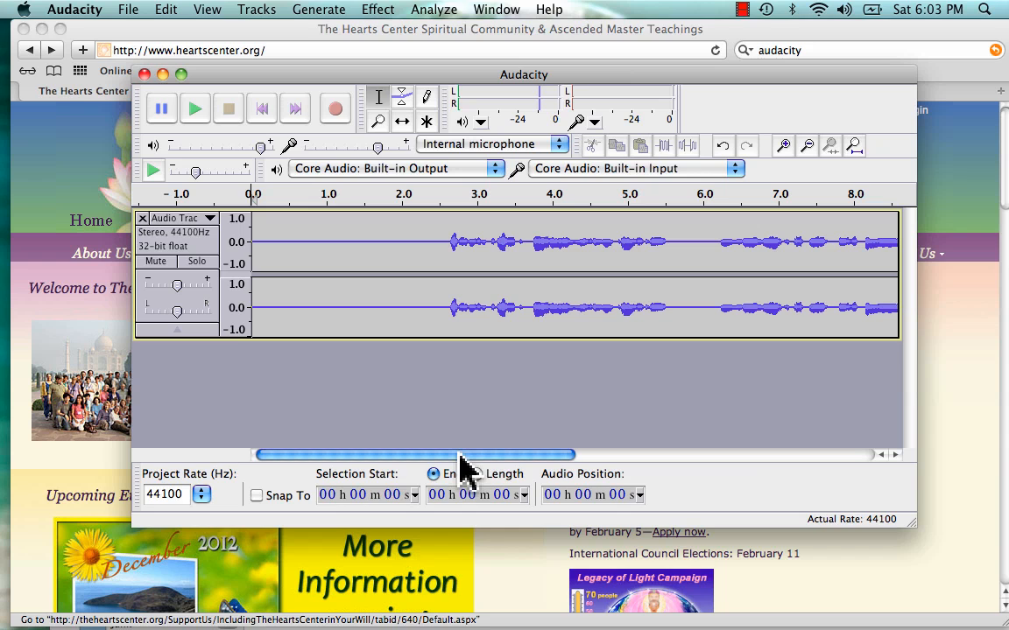
left_click_drag(464, 456, 543, 455)
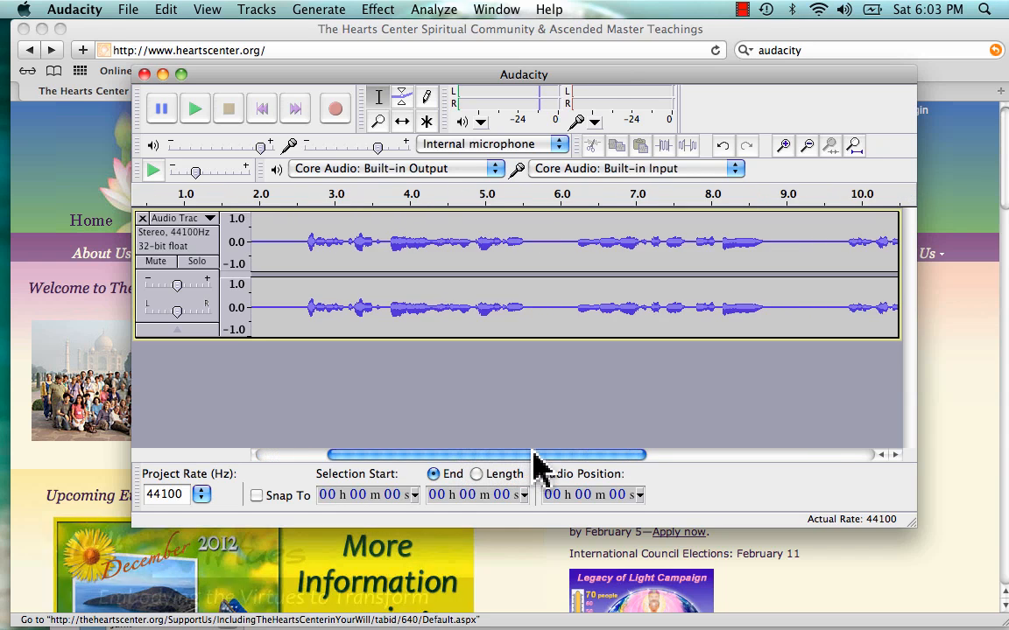
left_click_drag(543, 456, 739, 455)
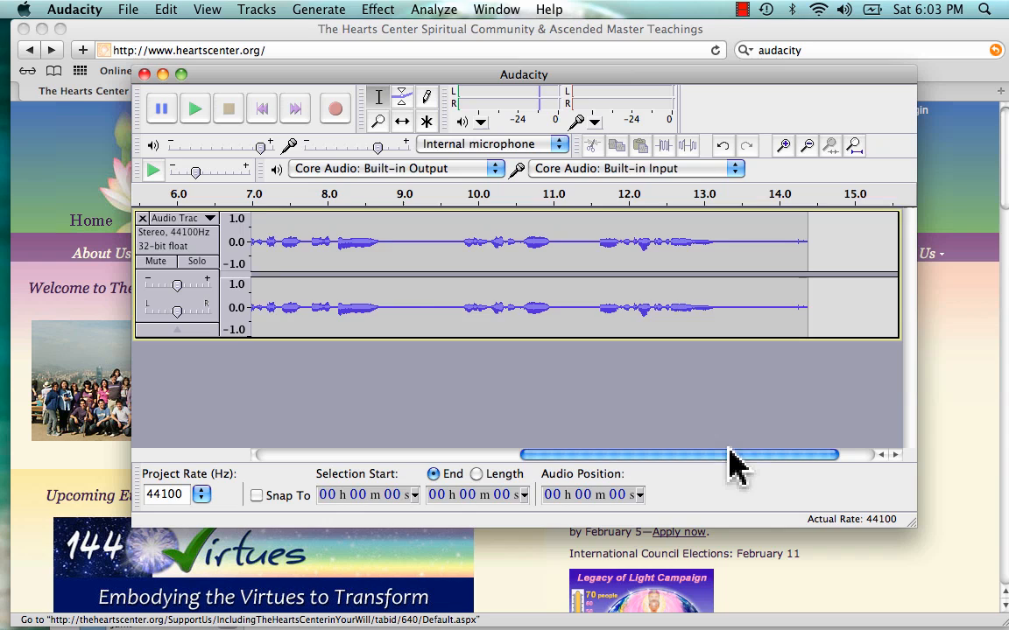
left_click_drag(736, 455, 779, 456)
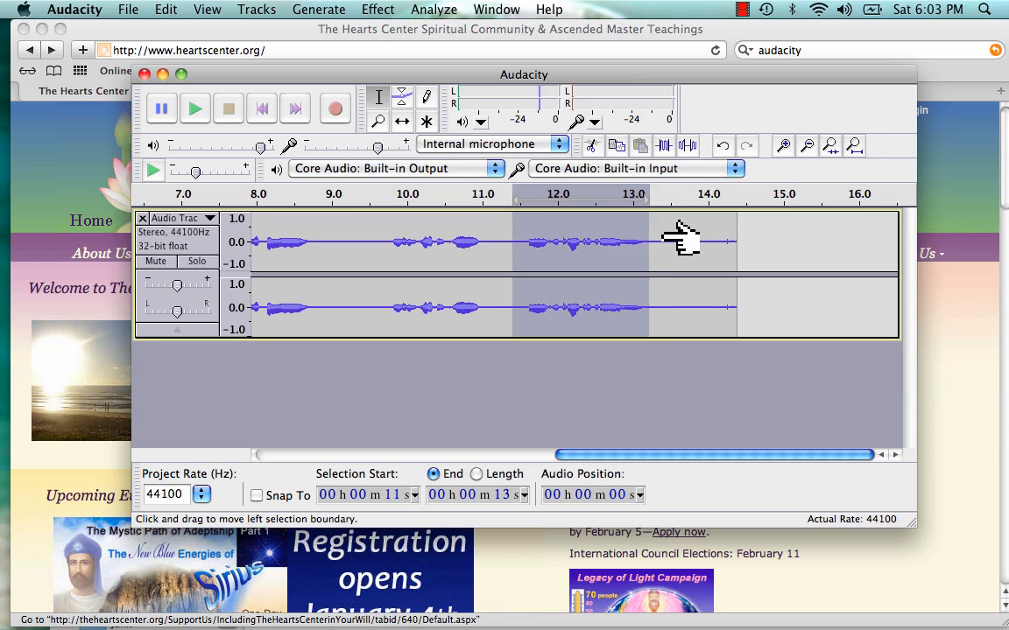
left_click_drag(679, 242, 767, 242)
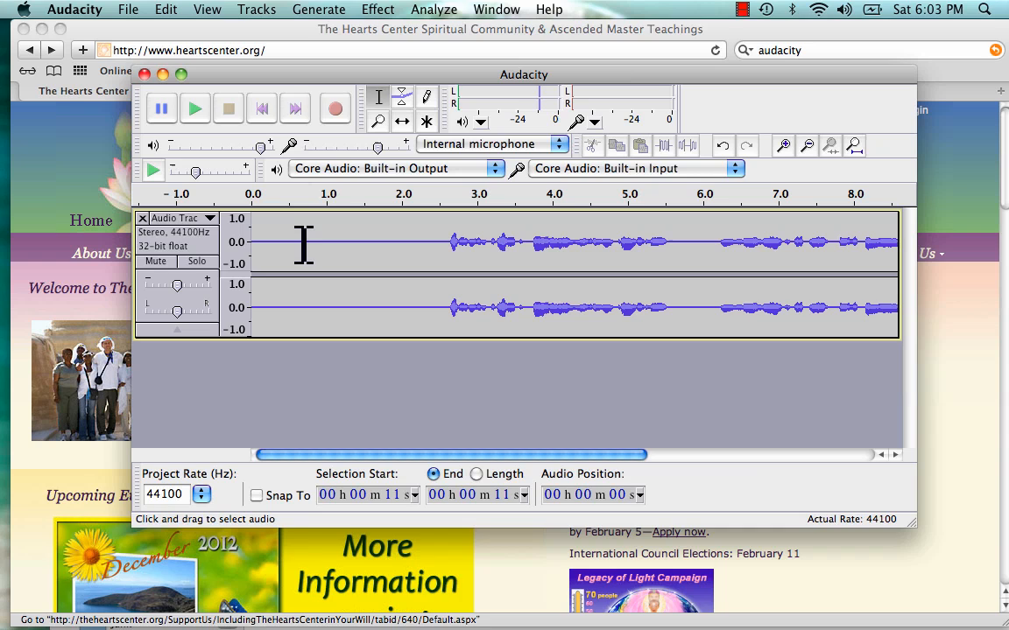
Step: Export the recording as an MP3 named 'test audio' to the Desktop via File > Export
left_click(137, 10)
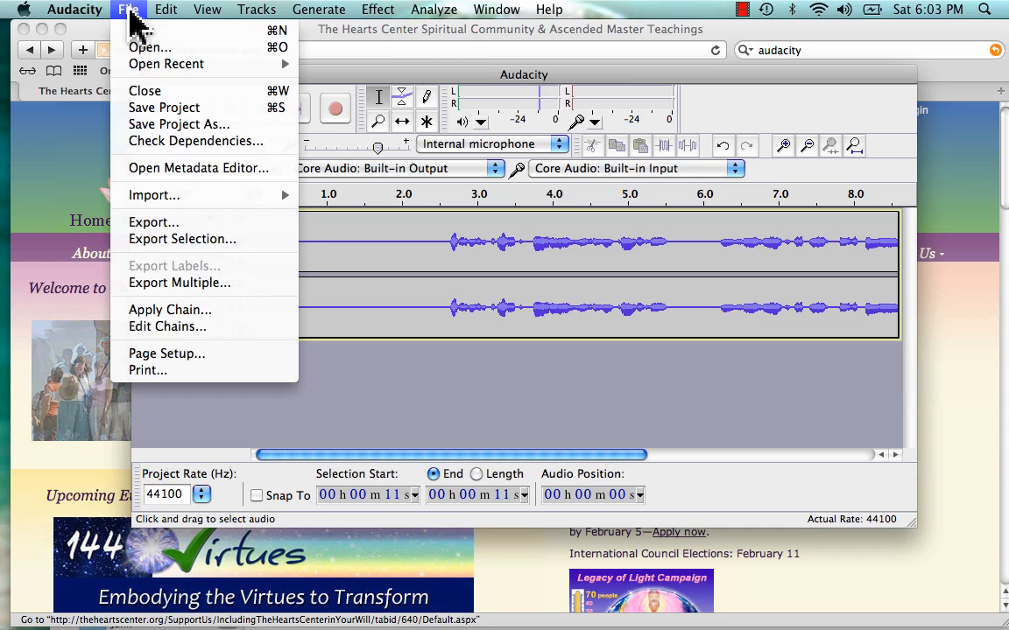
mouse_move(171, 237)
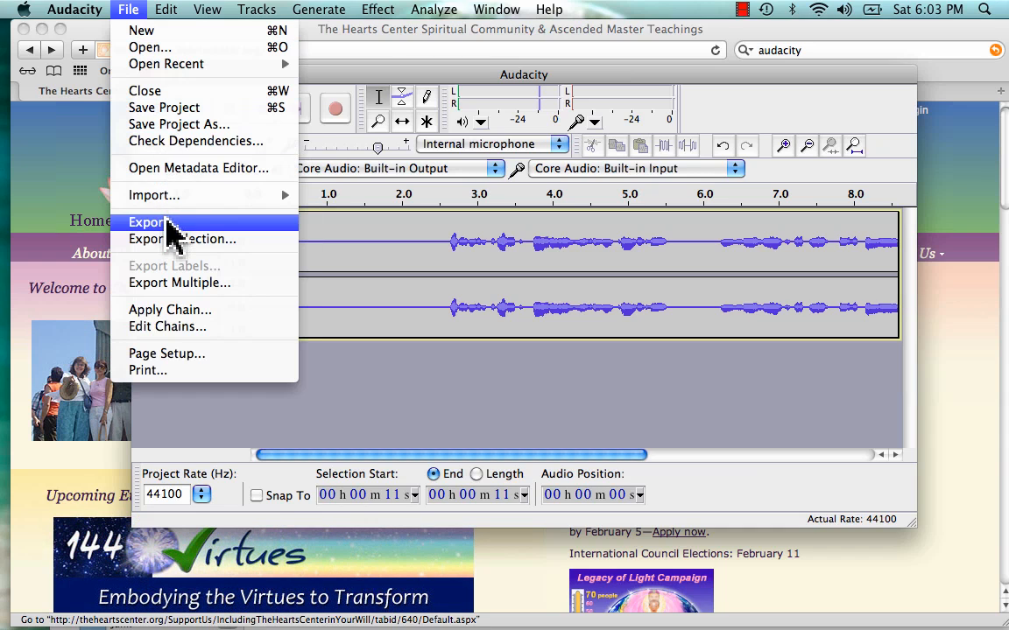
left_click(147, 223)
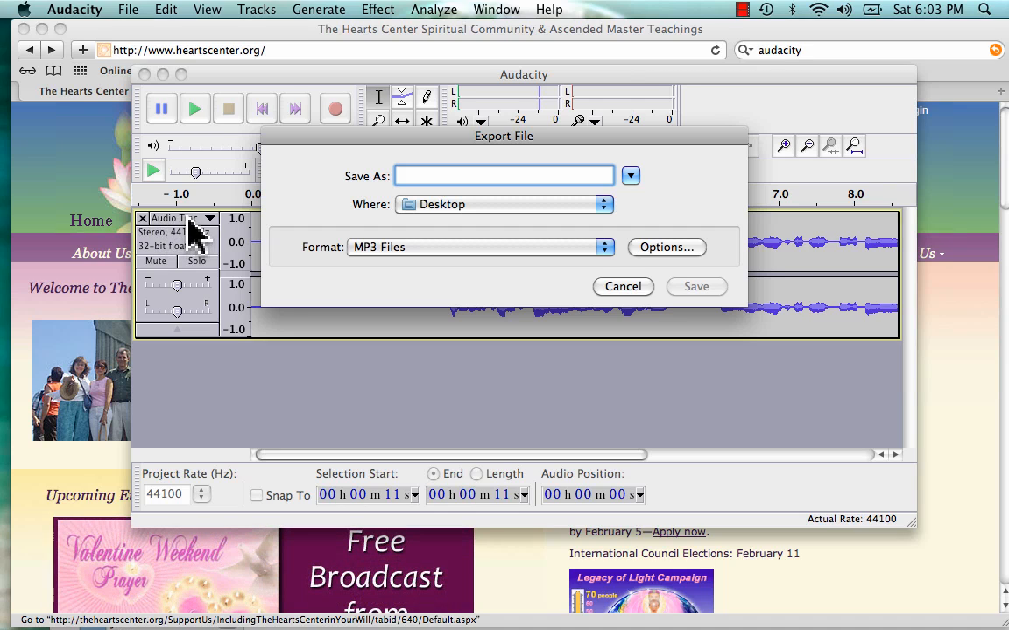
type("test audio")
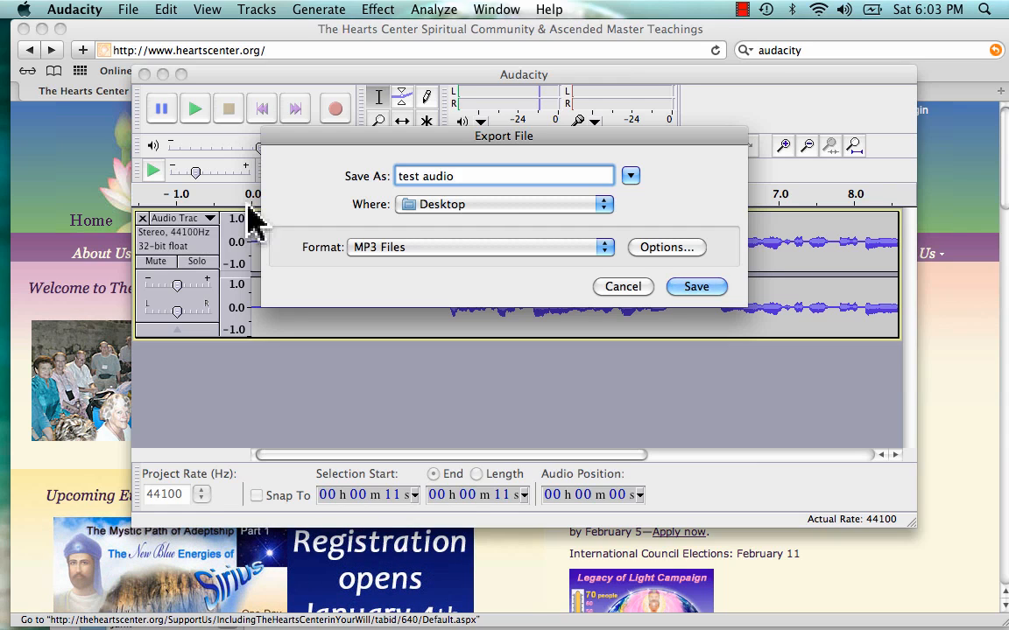
left_click(604, 203)
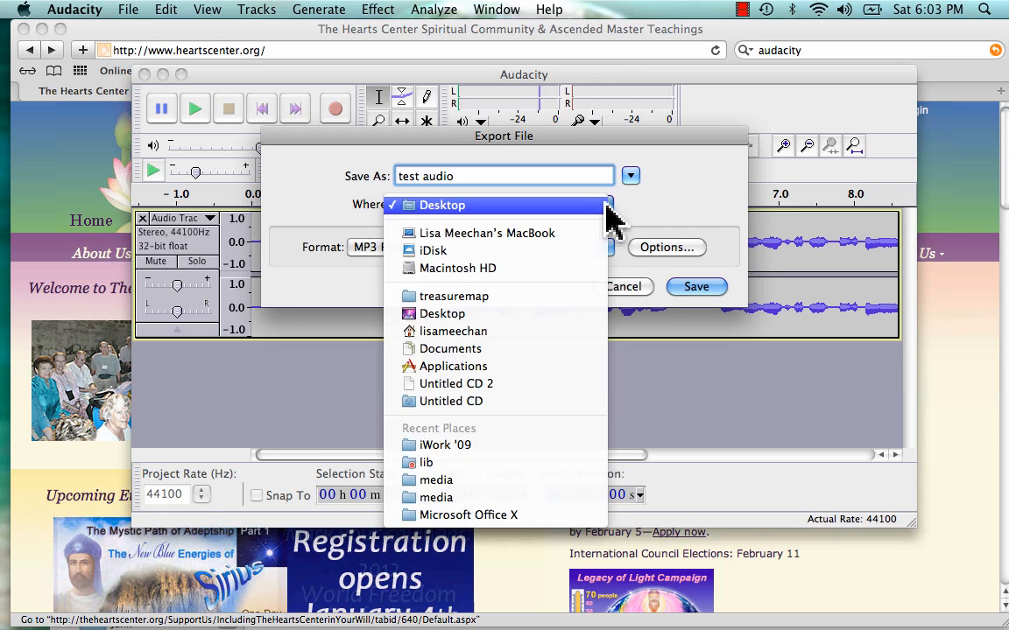
left_click(441, 205)
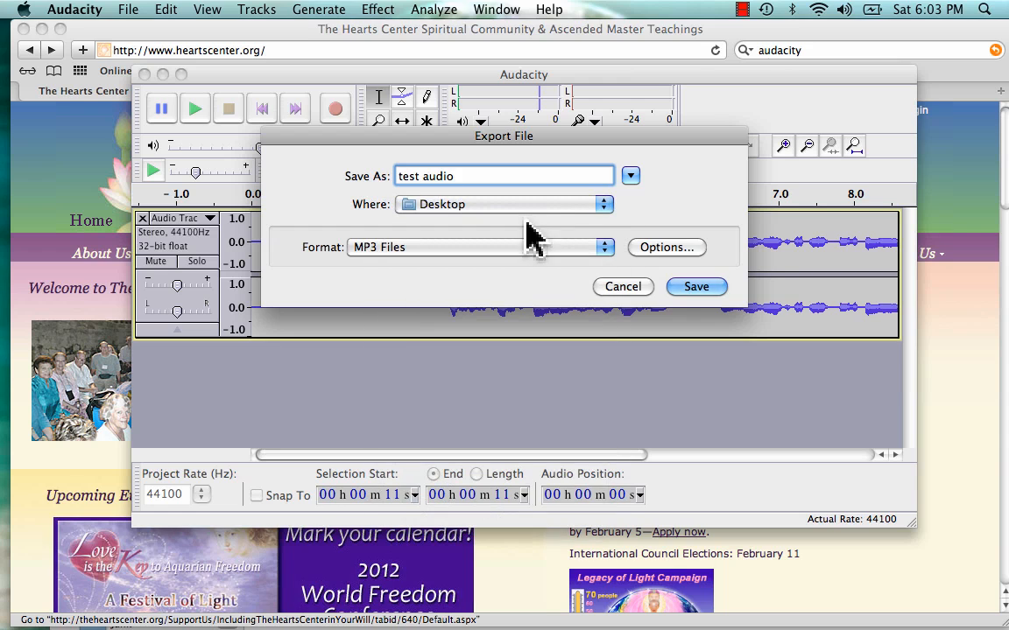
left_click(695, 287)
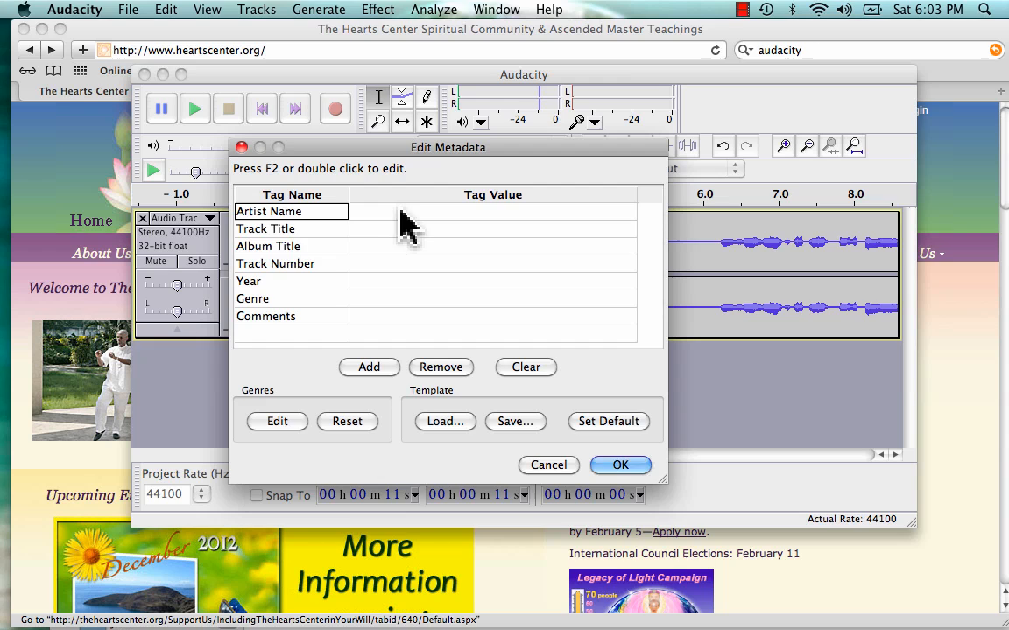
mouse_move(304, 337)
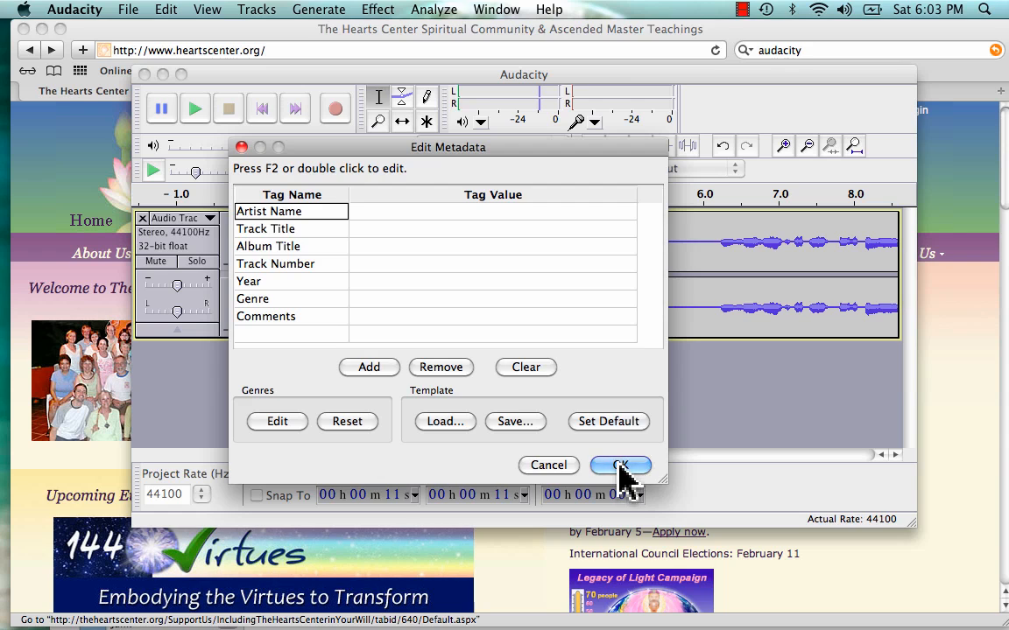
Step: Confirm the Edit Metadata dialog with all tags left blank to finish the export
left_click(620, 466)
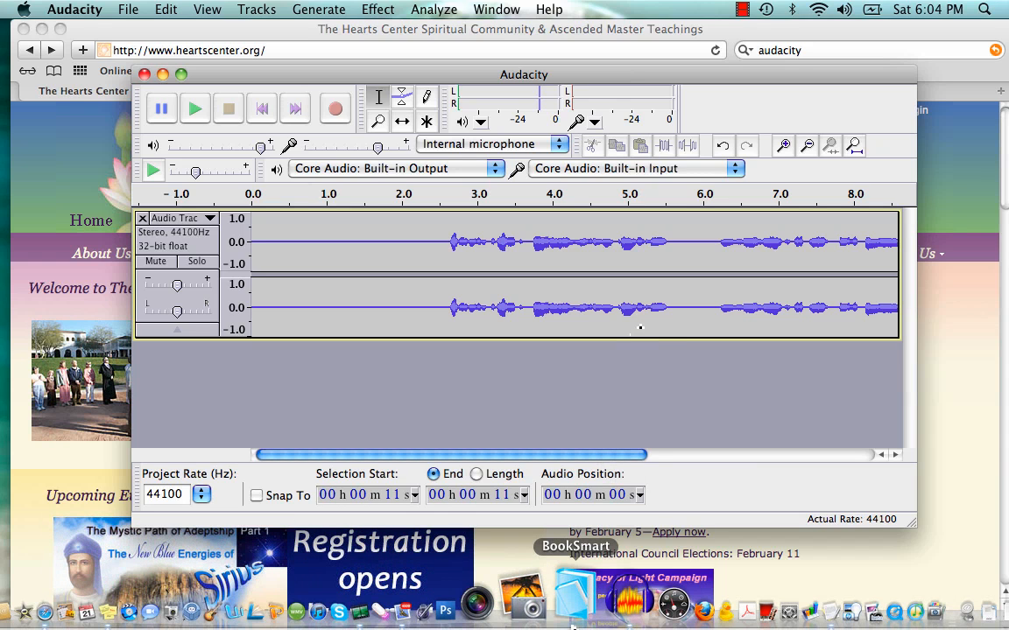
Step: Start a new Mail message and attach test audio.mp3 from the Desktop
left_click(458, 599)
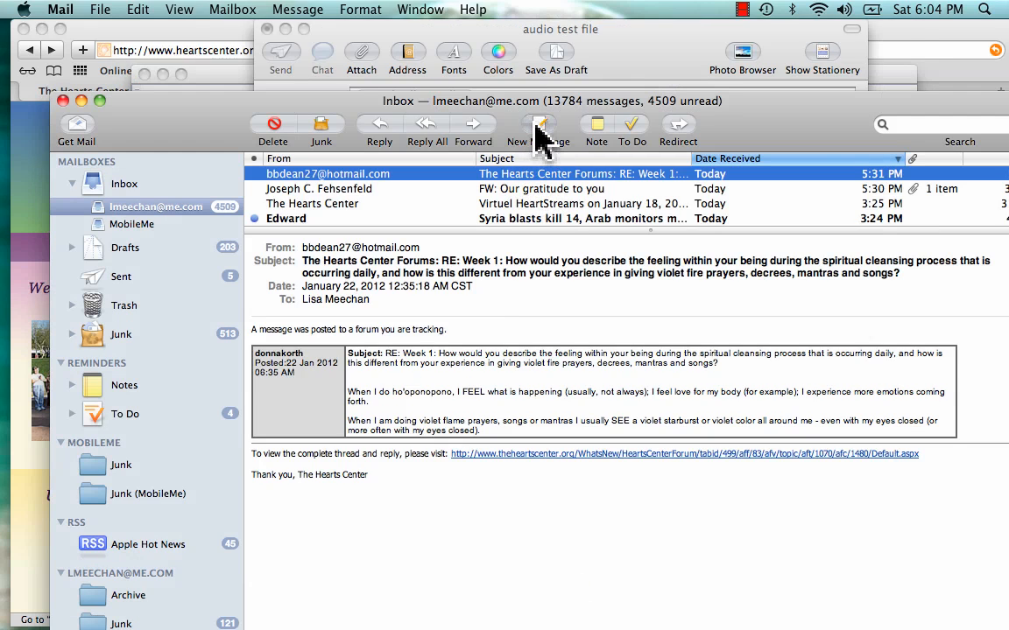
left_click(536, 125)
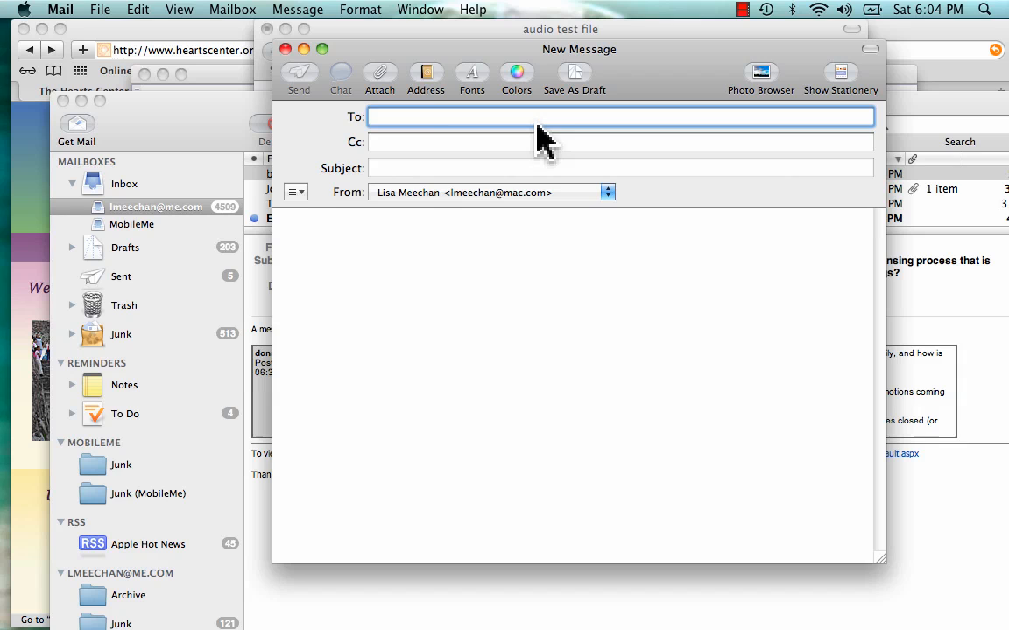
left_click(378, 74)
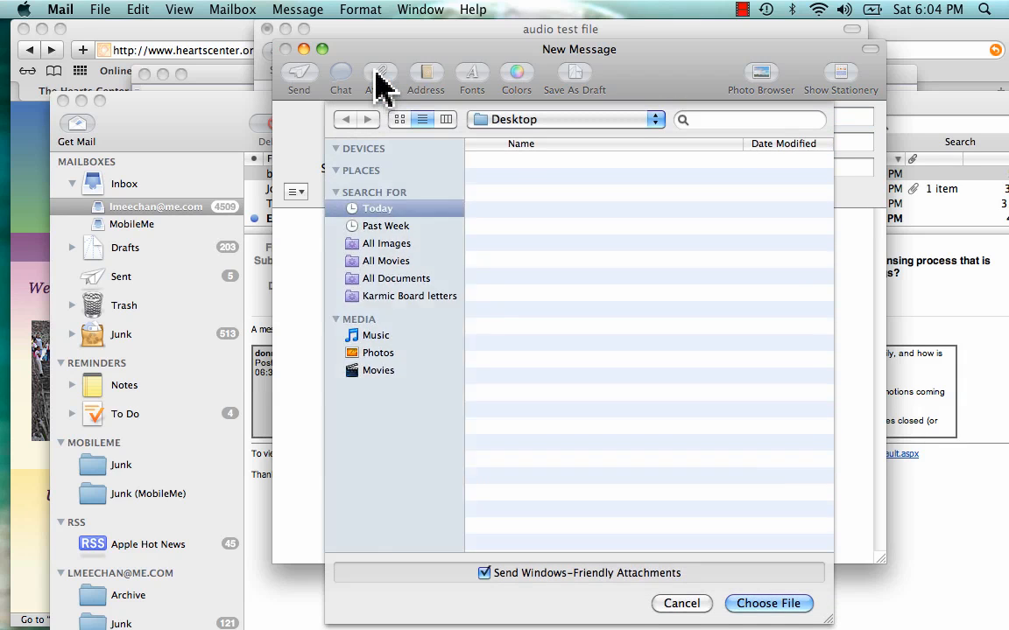
left_click(382, 312)
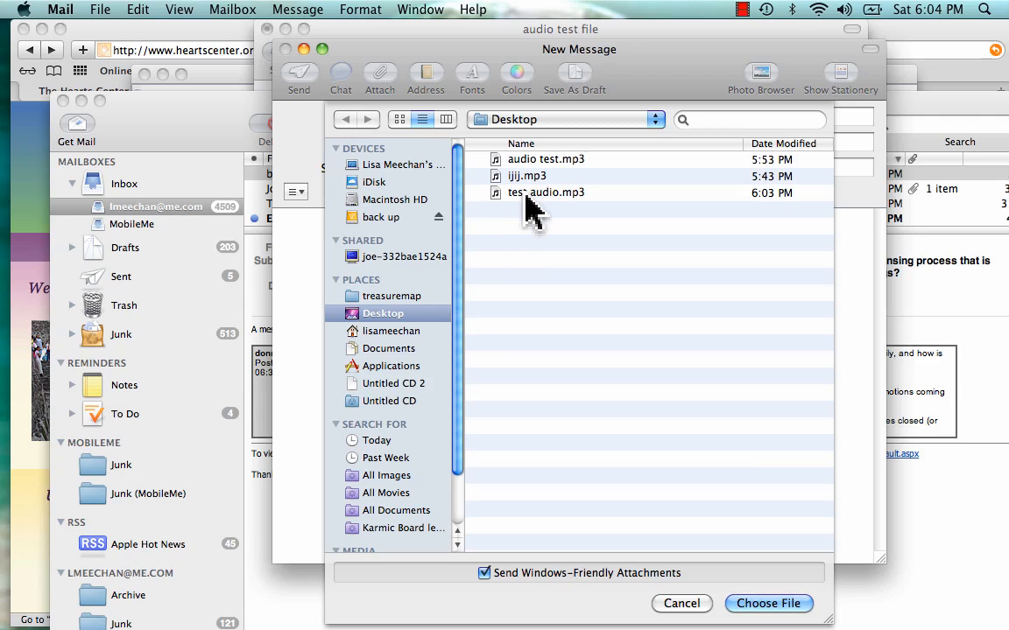
left_click(547, 191)
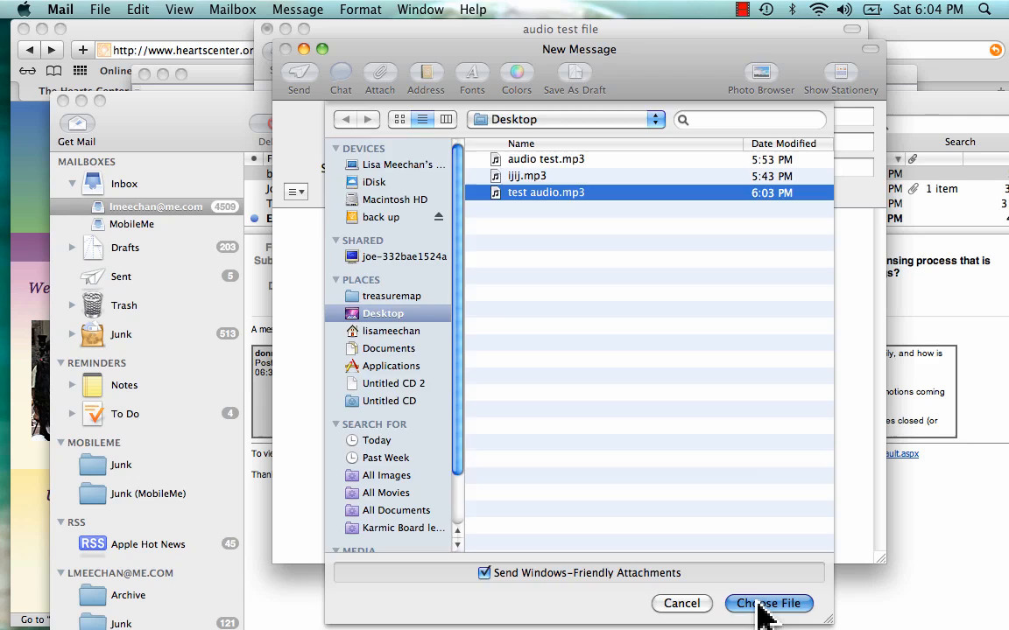
left_click(769, 603)
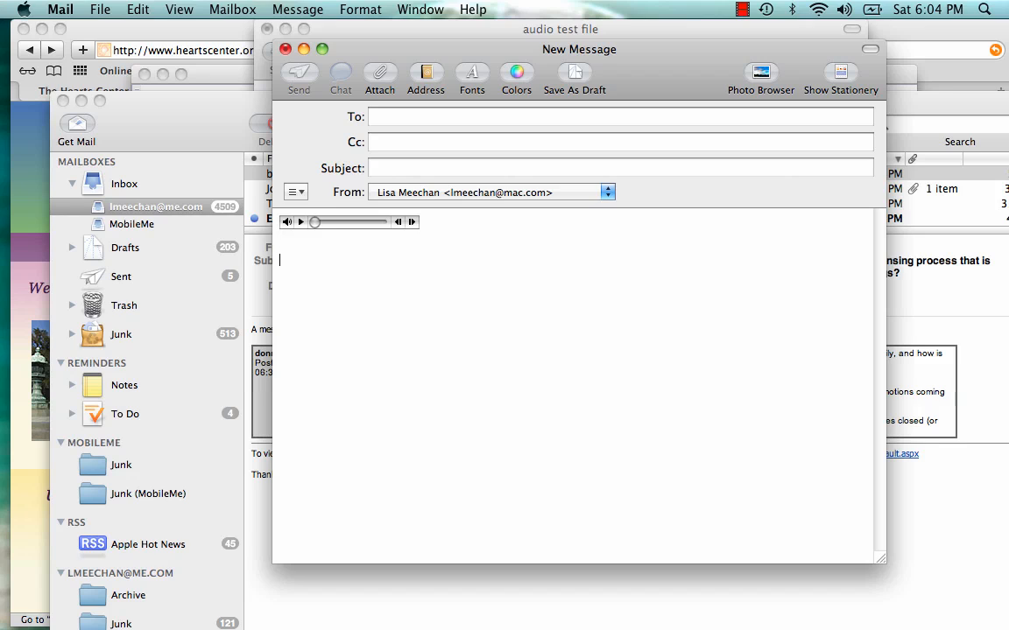
mouse_move(393, 179)
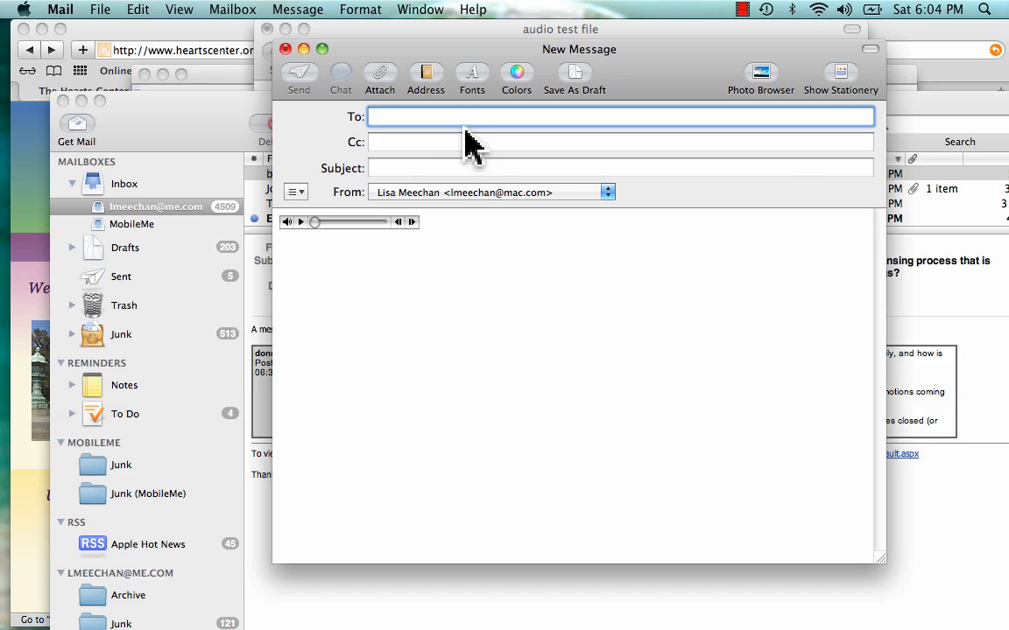
Step: Set The Hearts Center as the recipient from the To field autocomplete
type("fr")
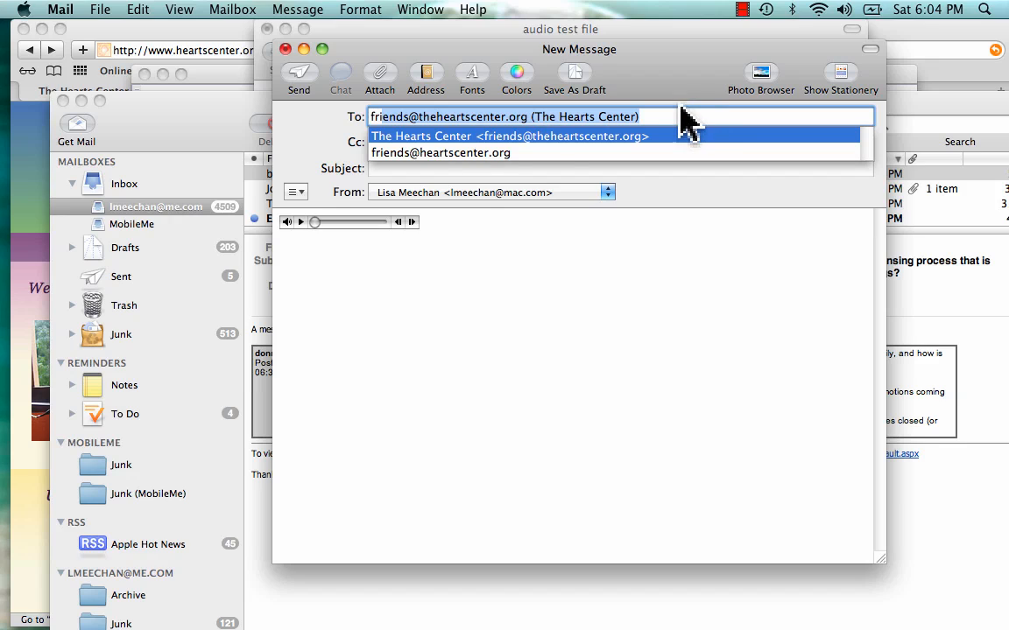
left_click(510, 137)
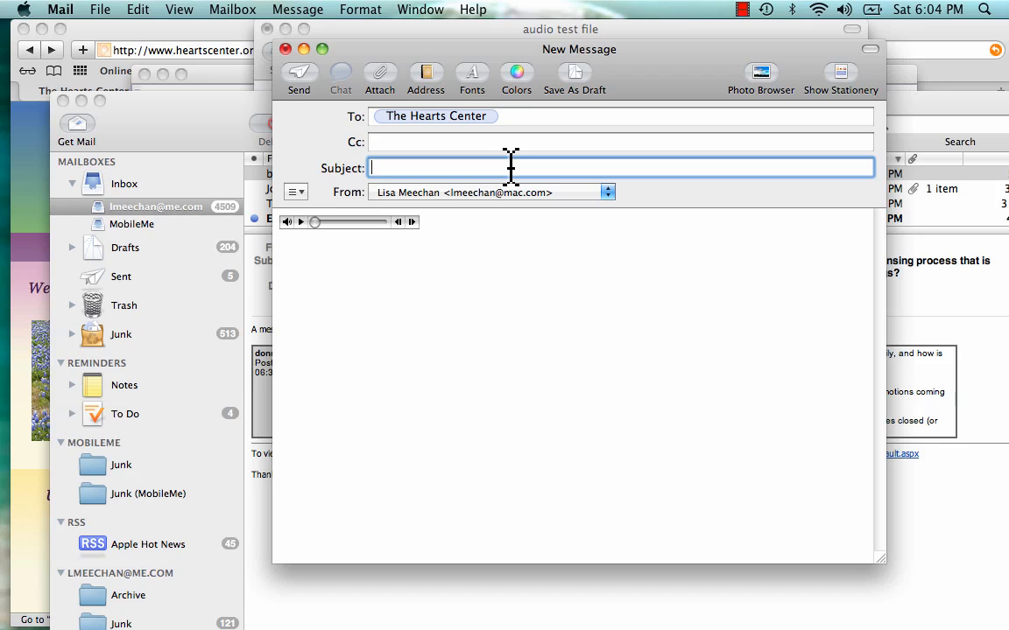
mouse_move(425, 224)
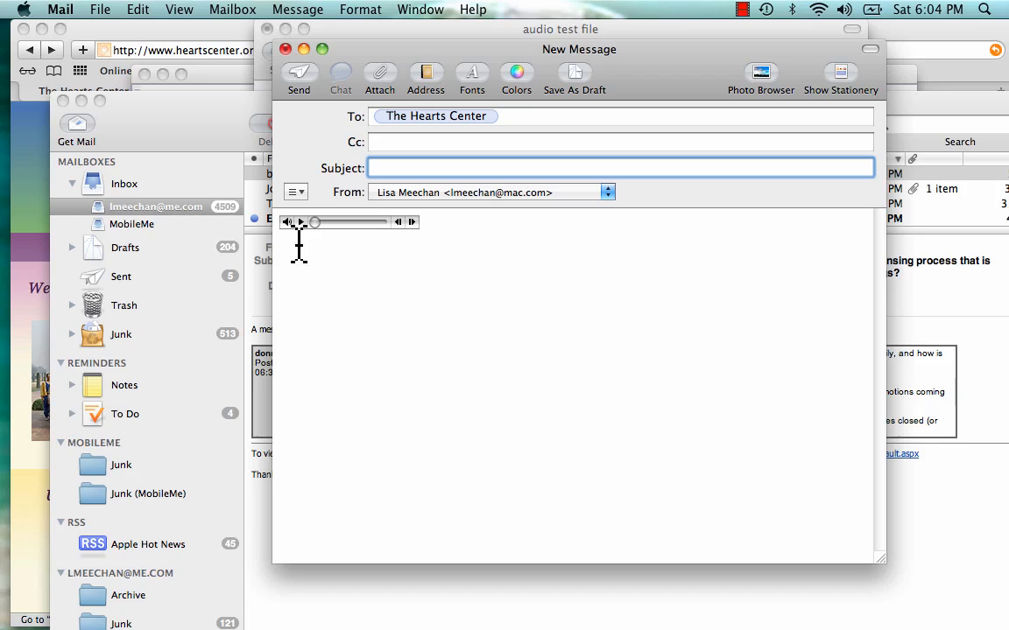
mouse_move(307, 236)
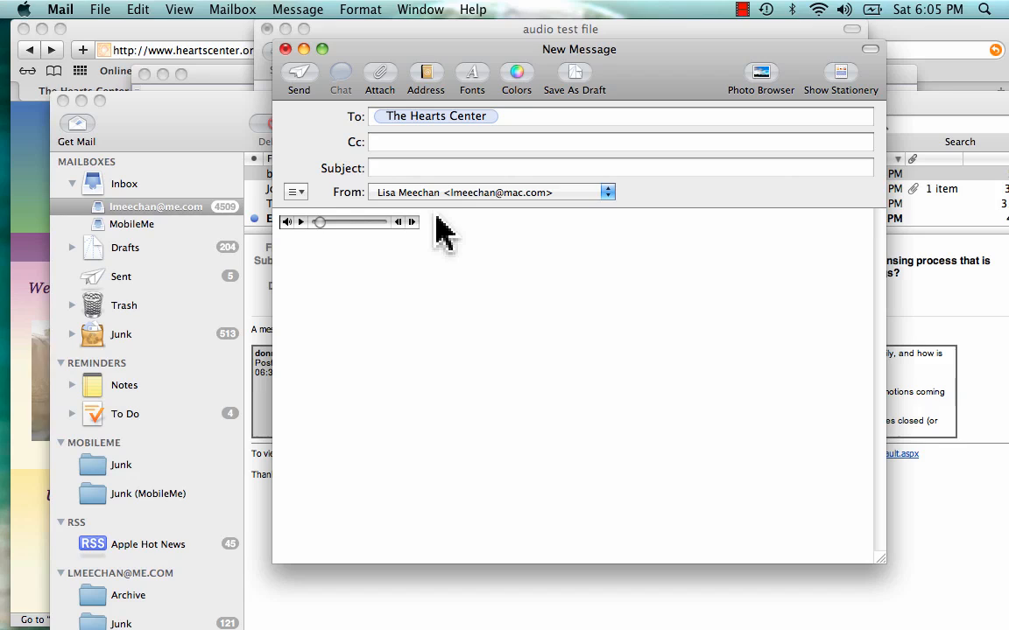
mouse_move(382, 234)
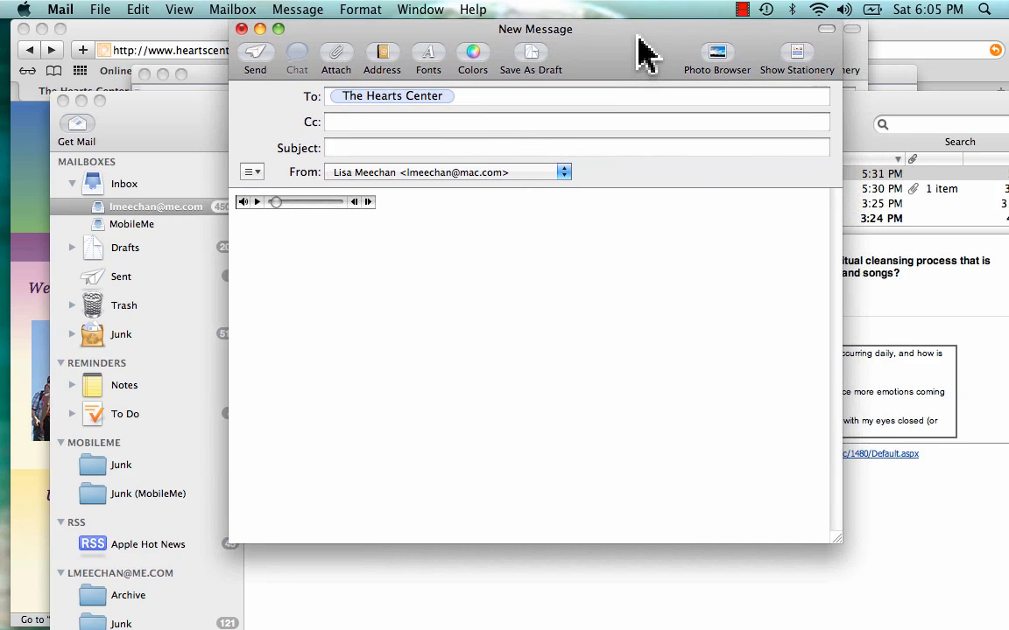
mouse_move(611, 63)
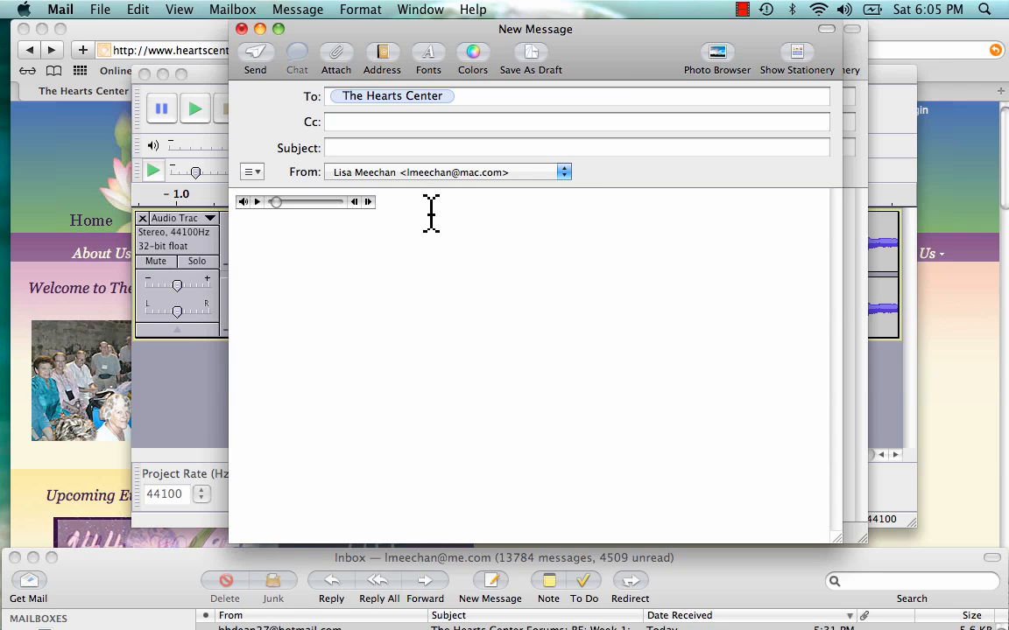
mouse_move(580, 203)
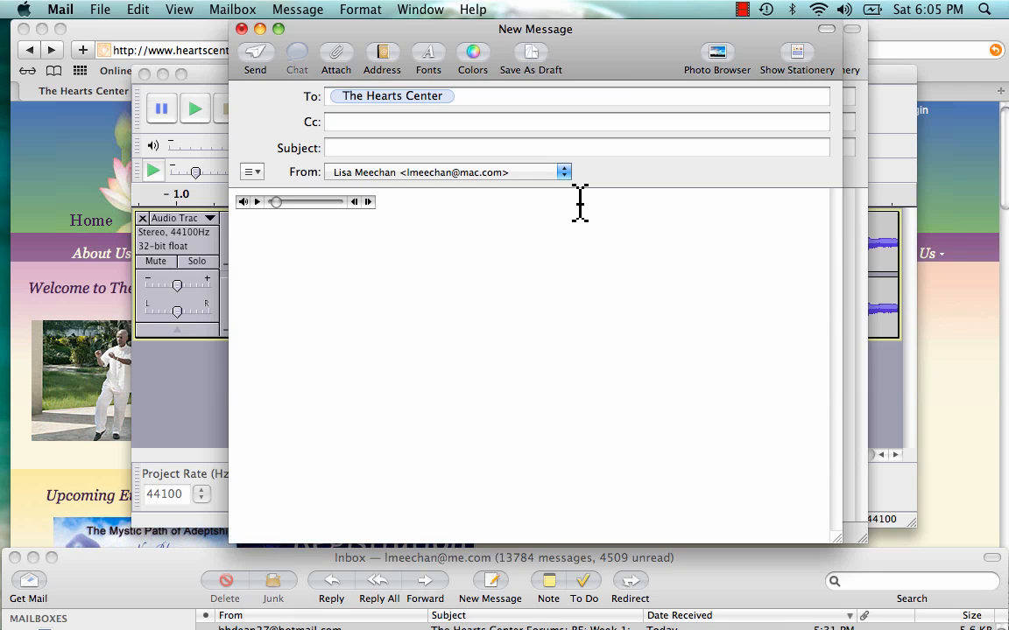
mouse_move(630, 114)
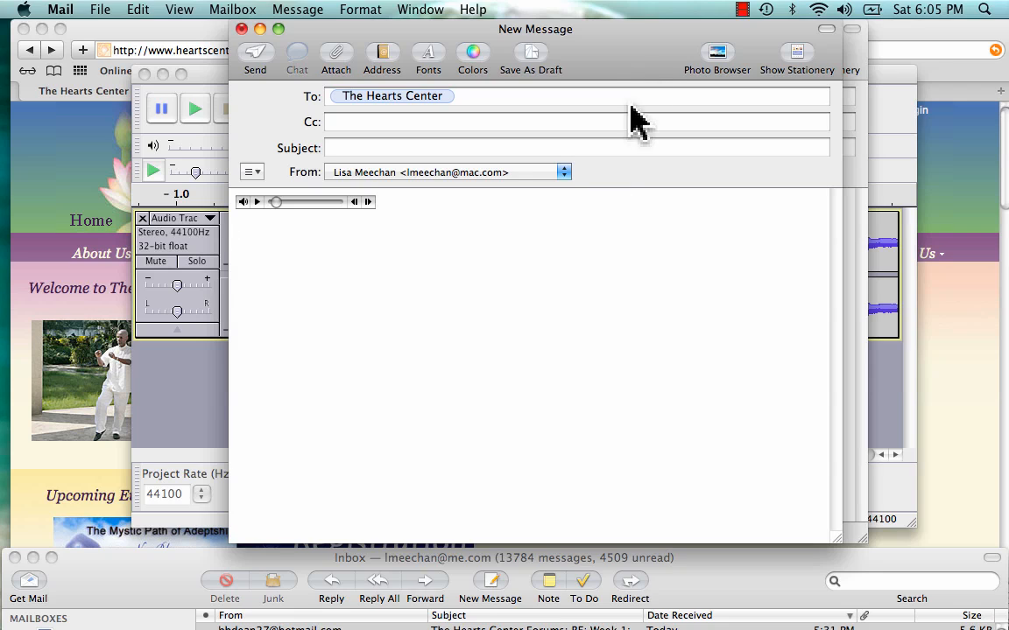